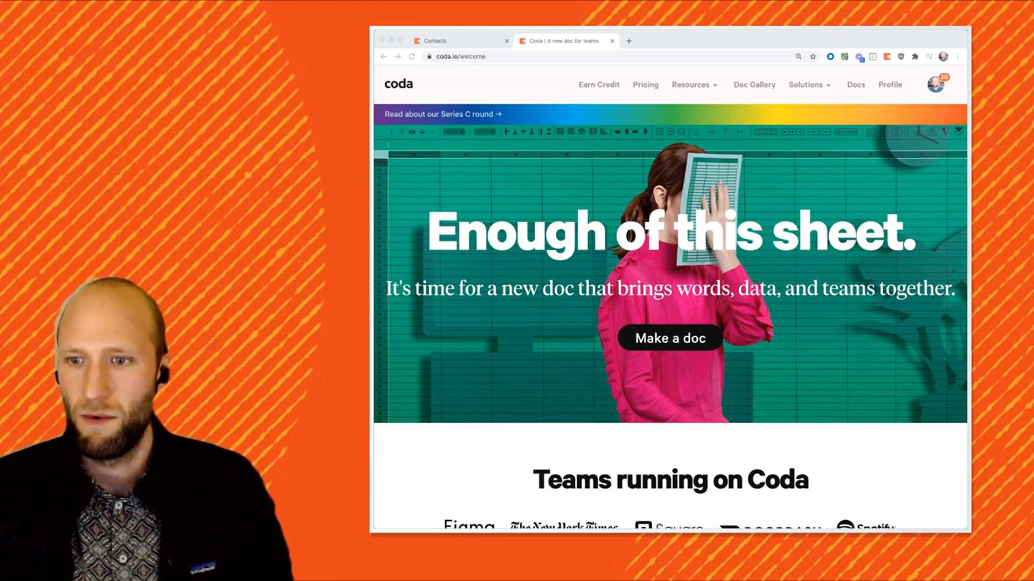
# - Create a new blank Coda doc by entering coda.new in a fresh Chrome tab
pyautogui.click(627, 40)
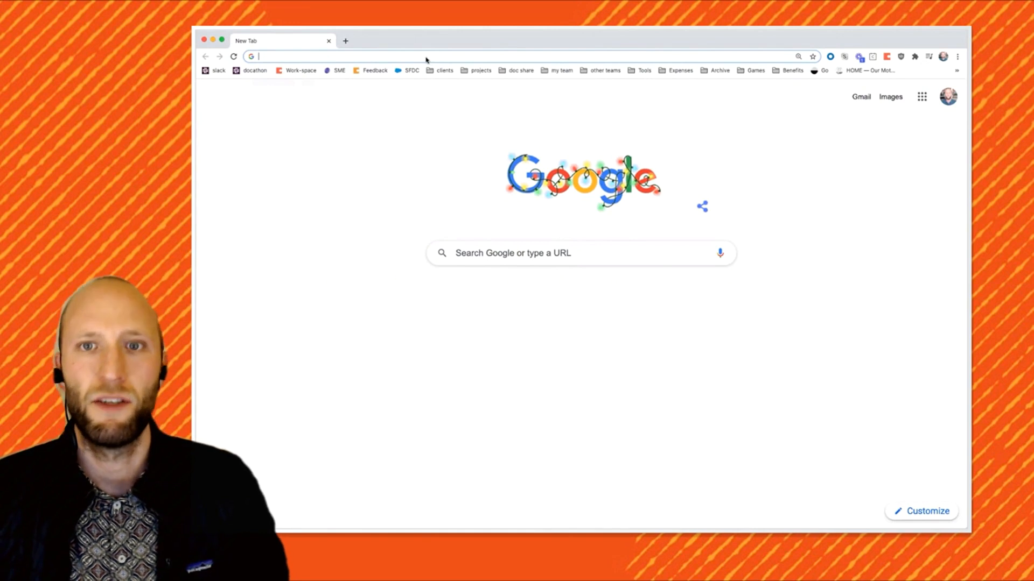
pyautogui.write('coda.new')
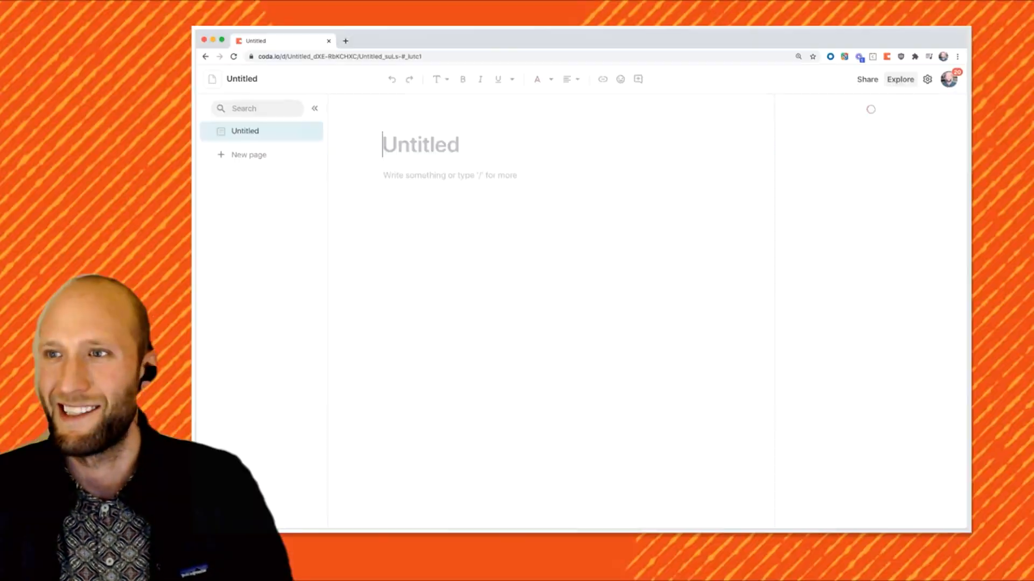
# - Close the Explore panel and name the new table Contacts
pyautogui.click(899, 79)
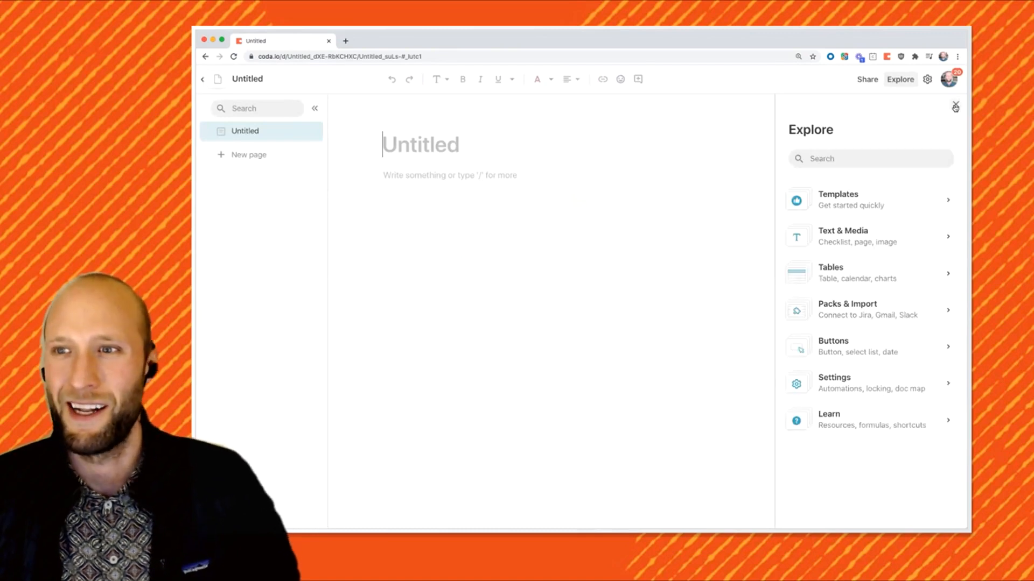
pyautogui.click(954, 107)
pyautogui.write('C')
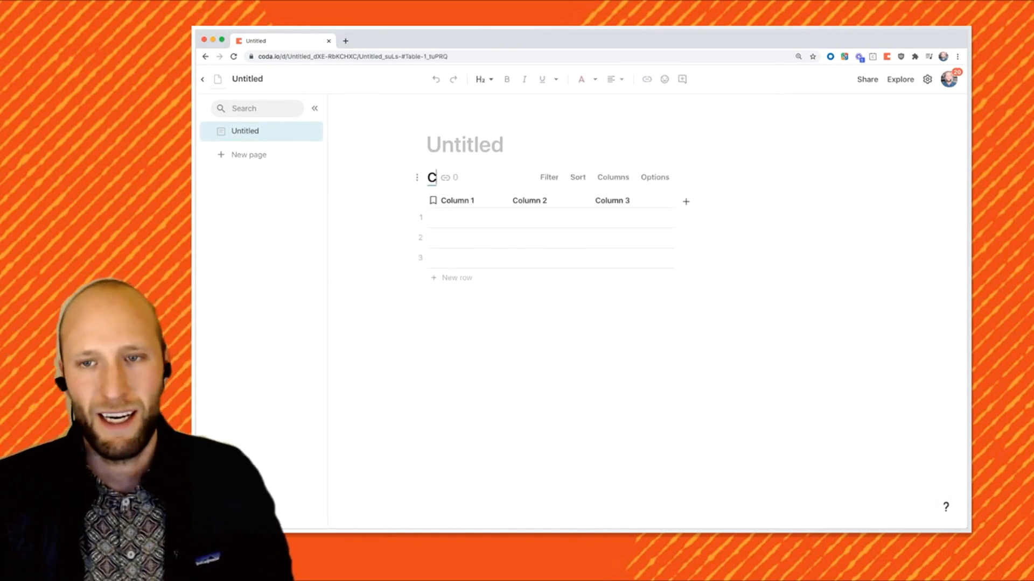
pyautogui.write('ontacts')
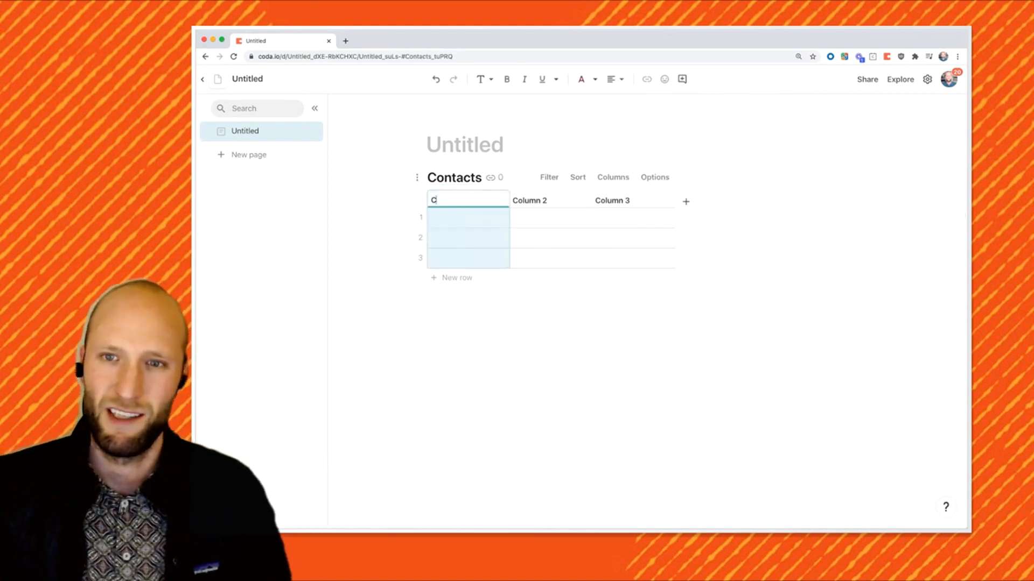
pyautogui.write('ontacts name')
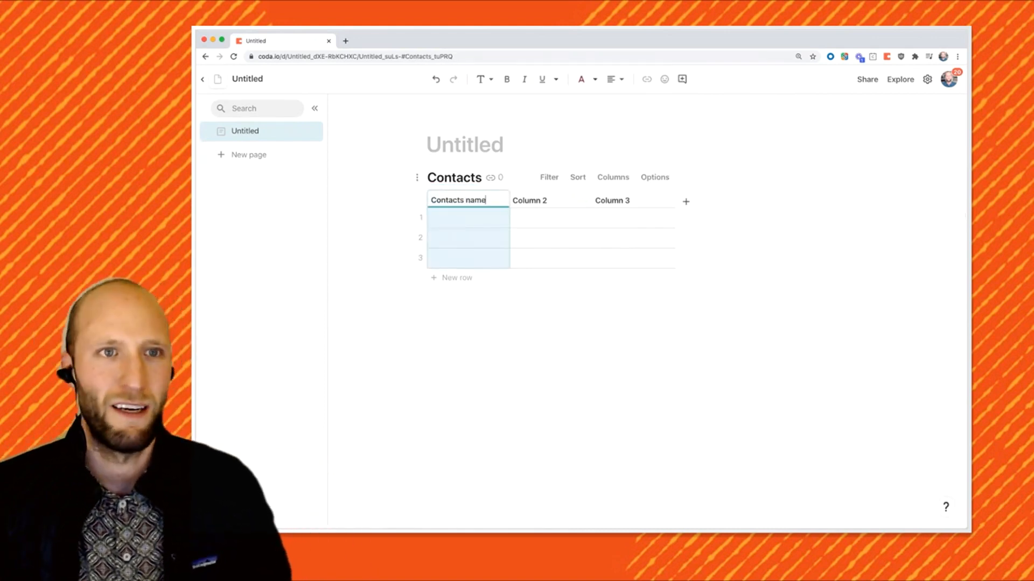
# - Rename the table's columns to Contact name, Title and Phone Number
pyautogui.write('Contact na')
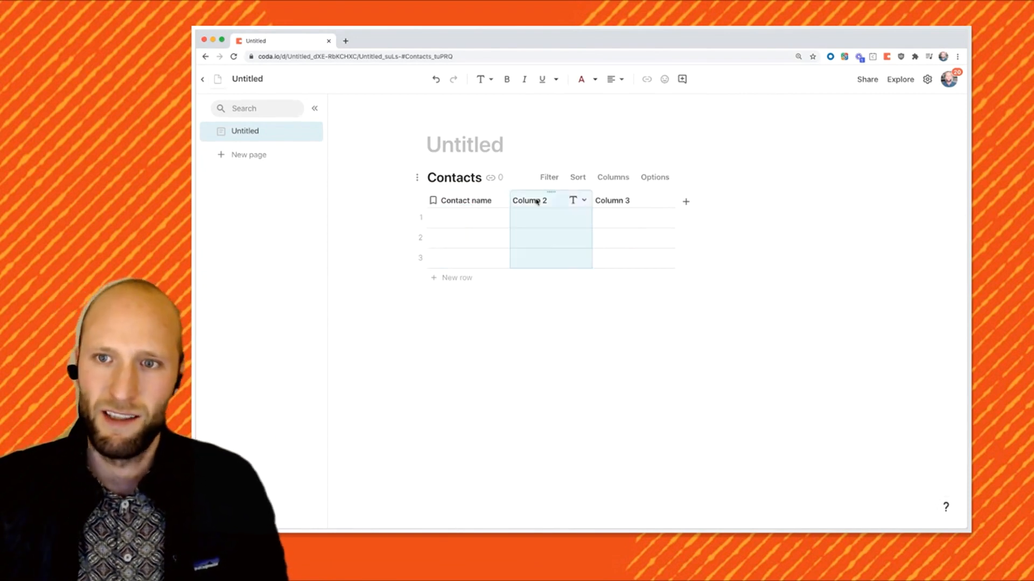
pyautogui.write('Title /')
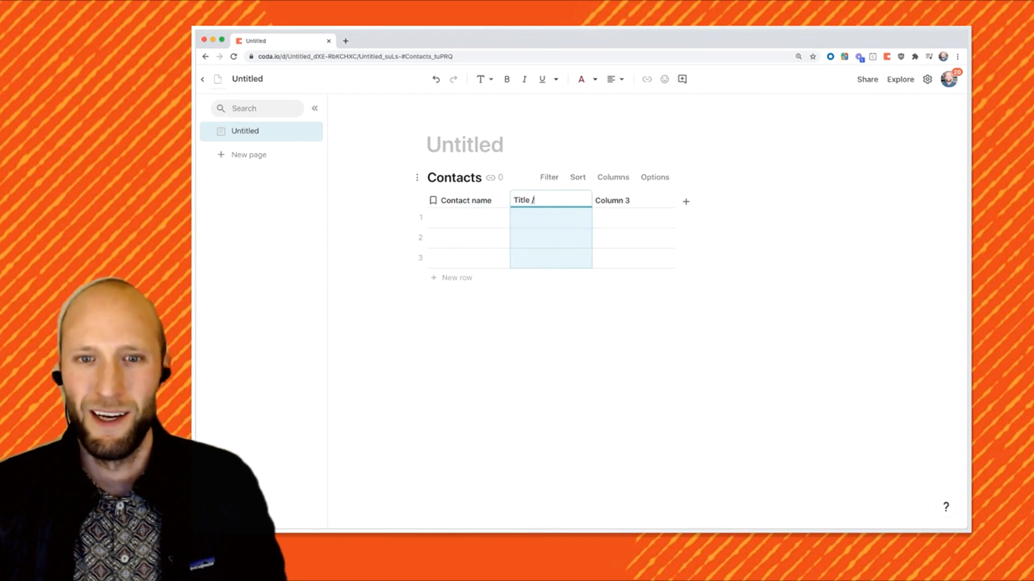
pyautogui.write('Phone Num')
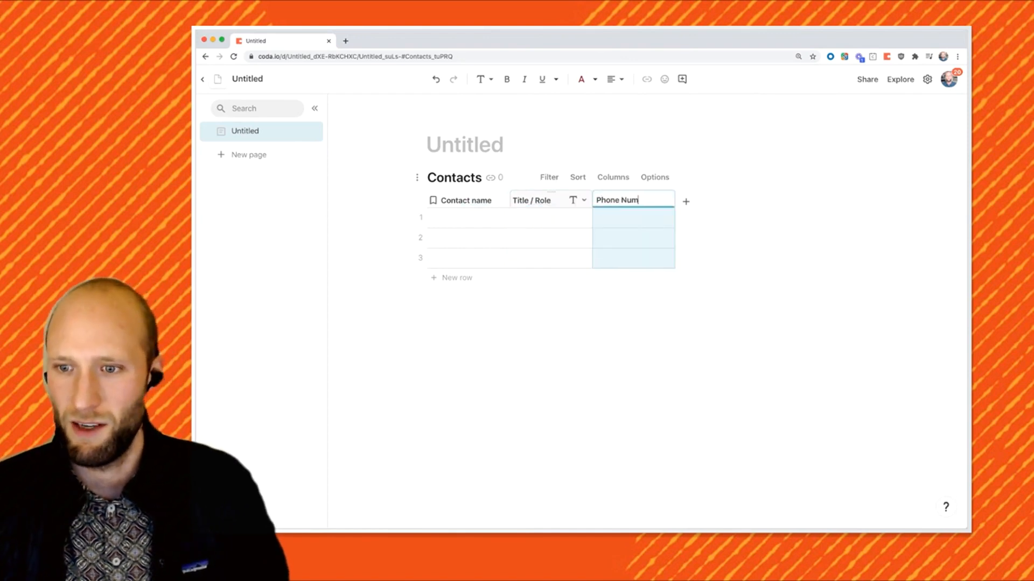
pyautogui.click(616, 199)
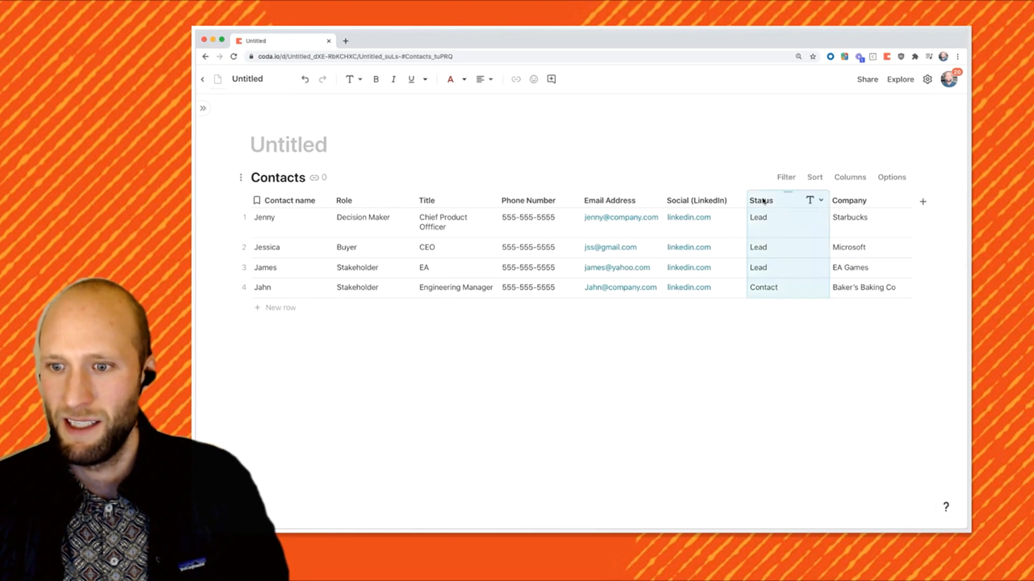
# - Convert the Status column into a lookup to a new Status table holding Lead and Contact
pyautogui.click(818, 200)
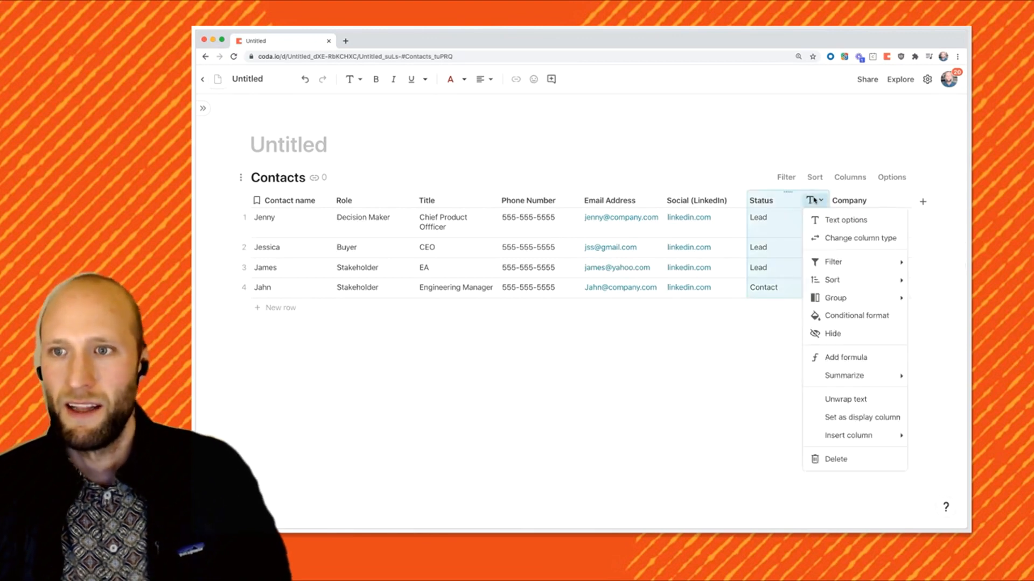
pyautogui.click(860, 238)
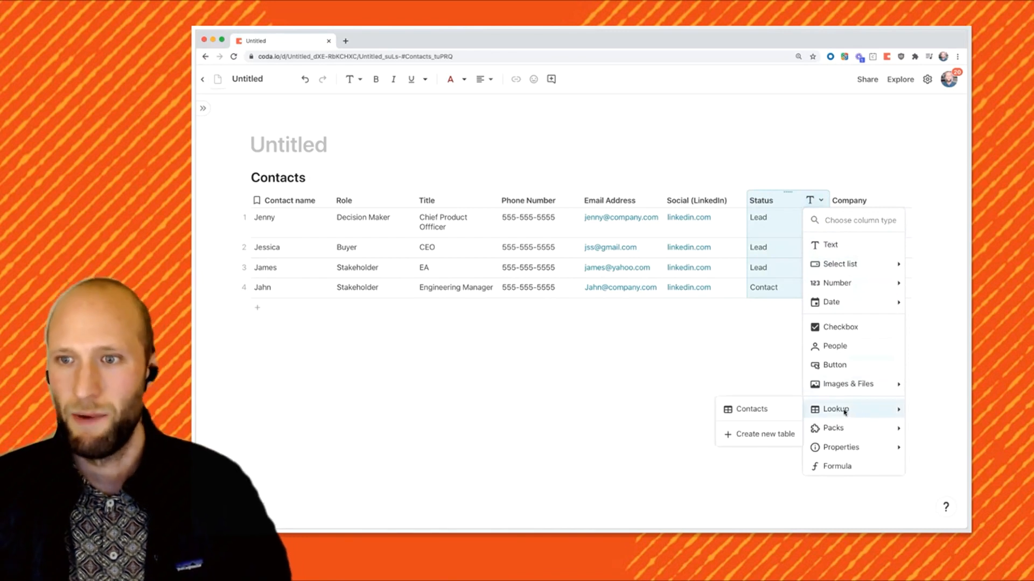
pyautogui.click(764, 434)
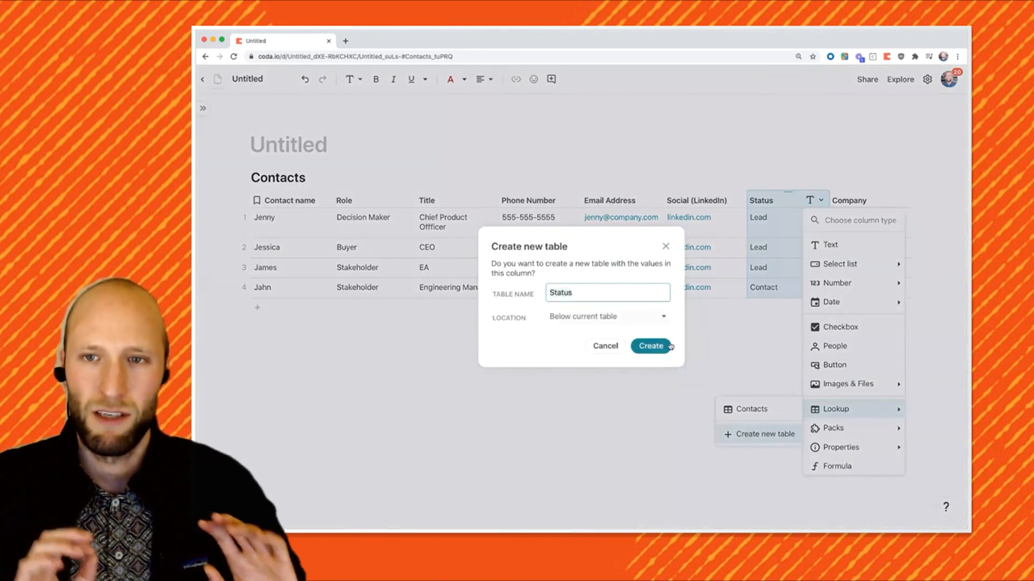
pyautogui.click(649, 346)
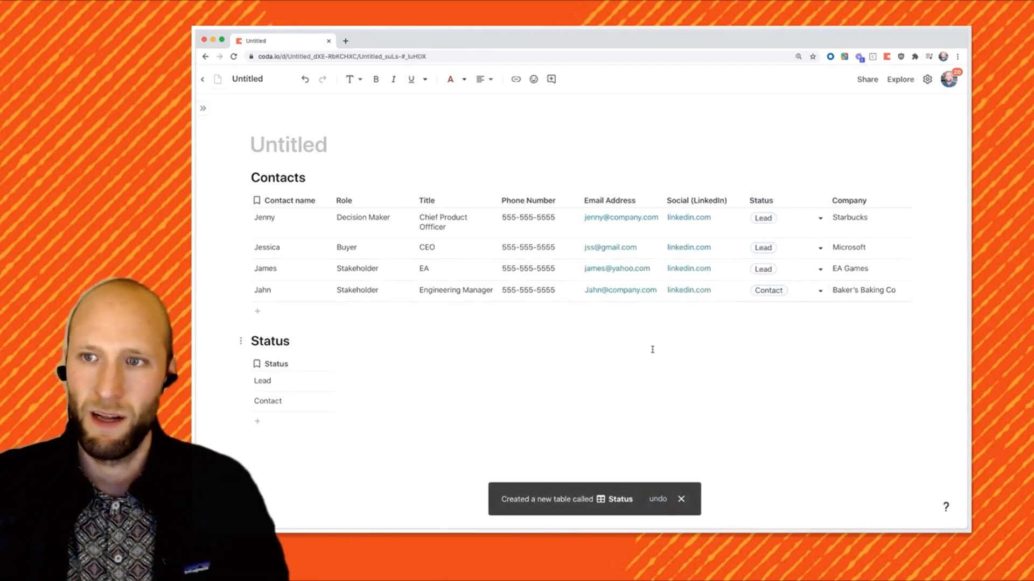
pyautogui.click(290, 382)
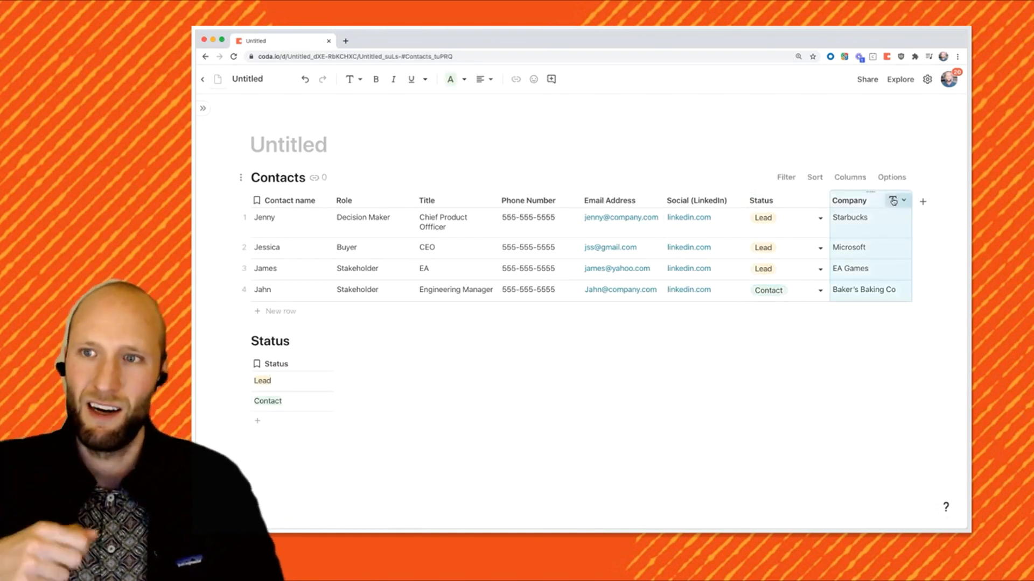
# - Convert the Company column into a lookup backed by a new Company table
pyautogui.click(900, 200)
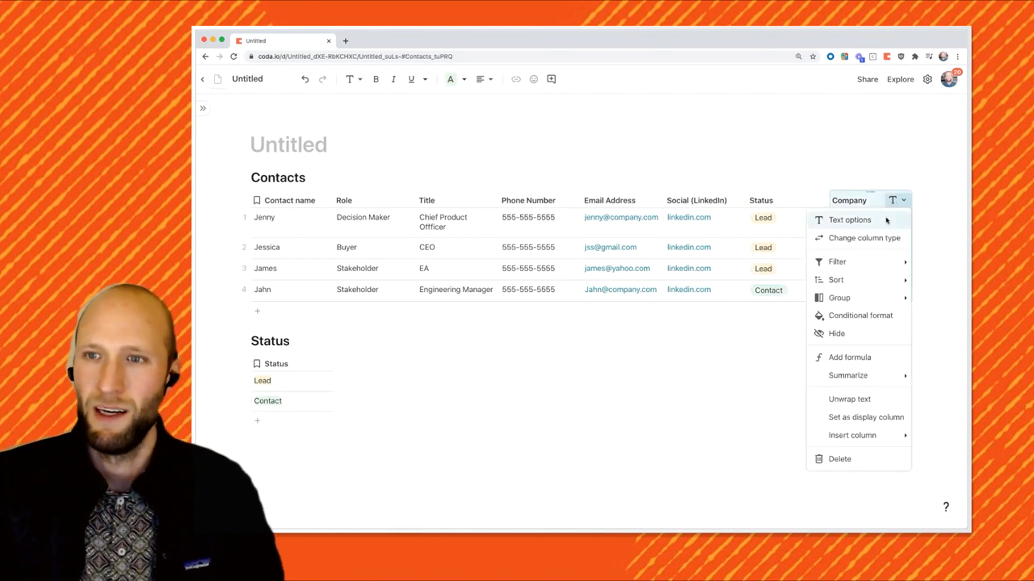
pyautogui.click(863, 238)
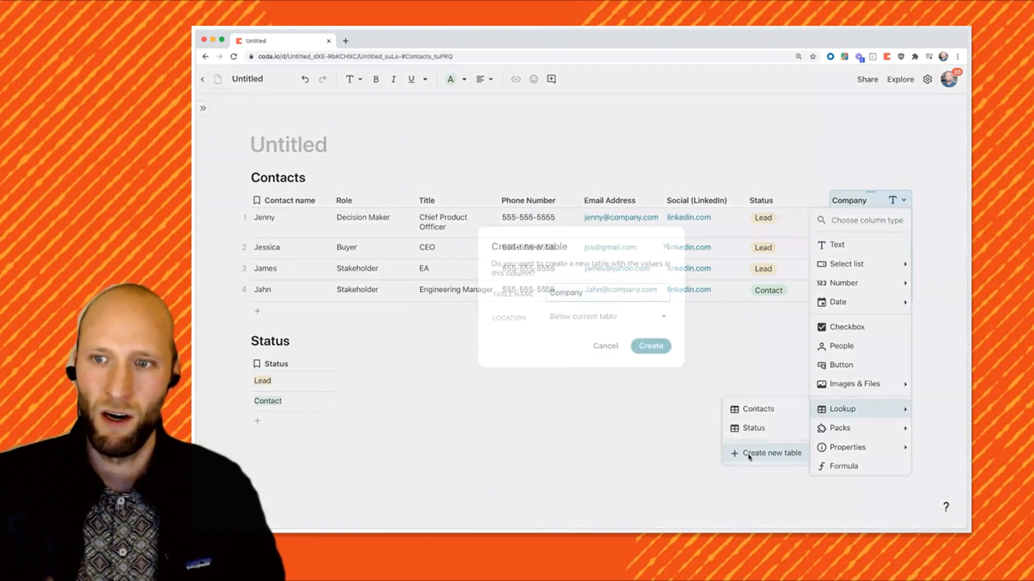
pyautogui.click(649, 346)
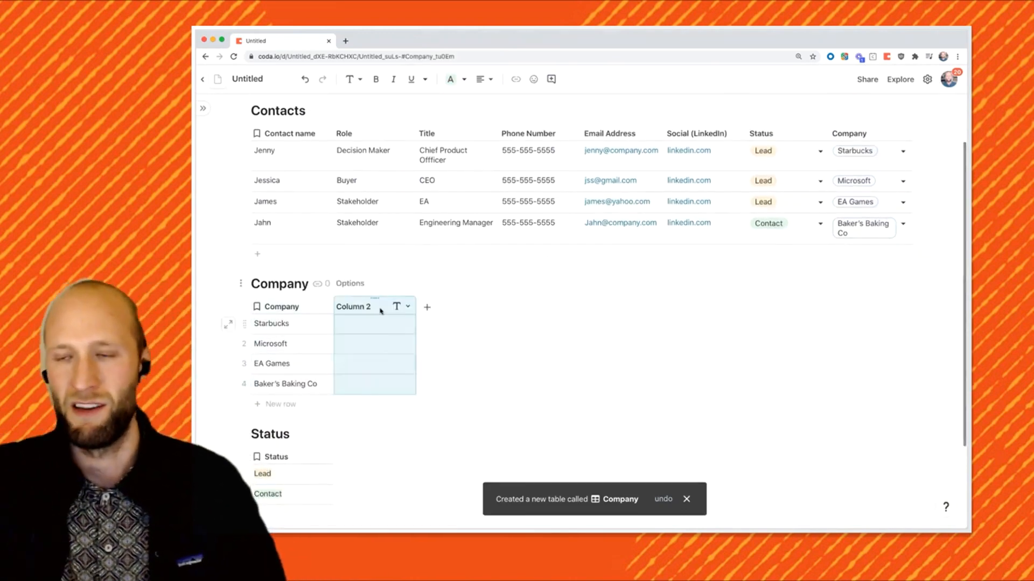
# - Add an Address column to Company with cities such as Redmond and Richmond
pyautogui.write('A')
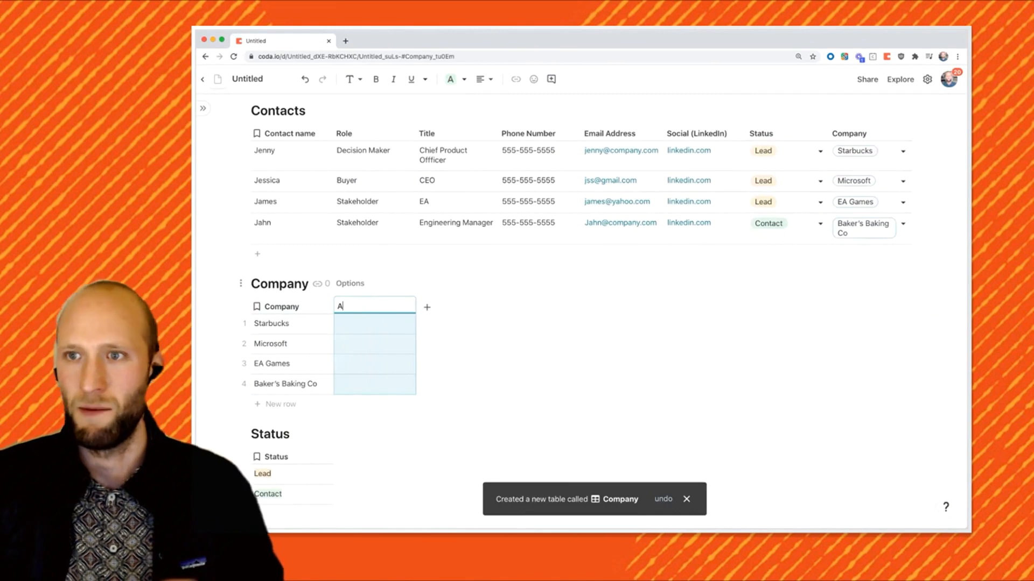
pyautogui.write('Seattle')
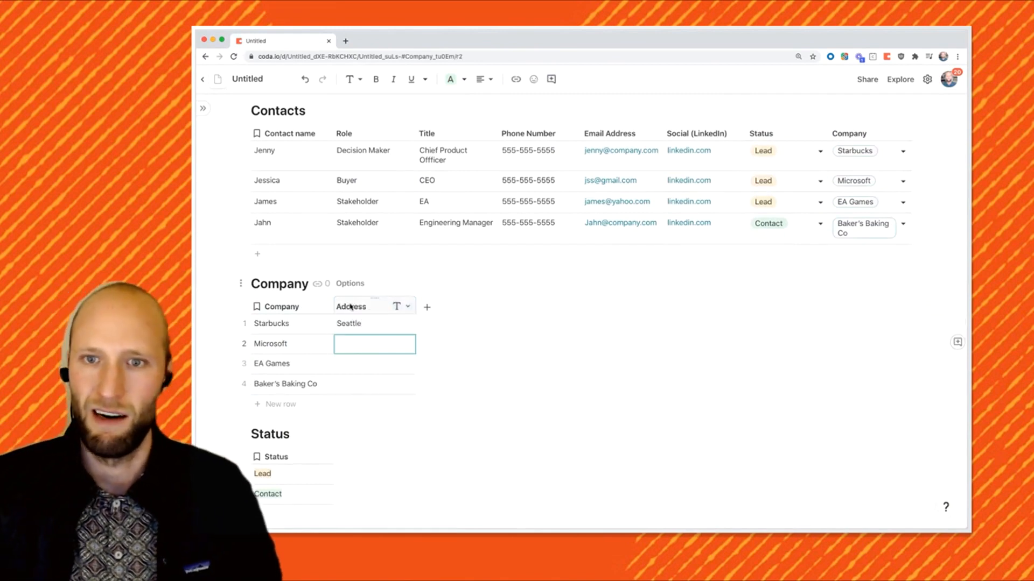
pyautogui.write('Redmond')
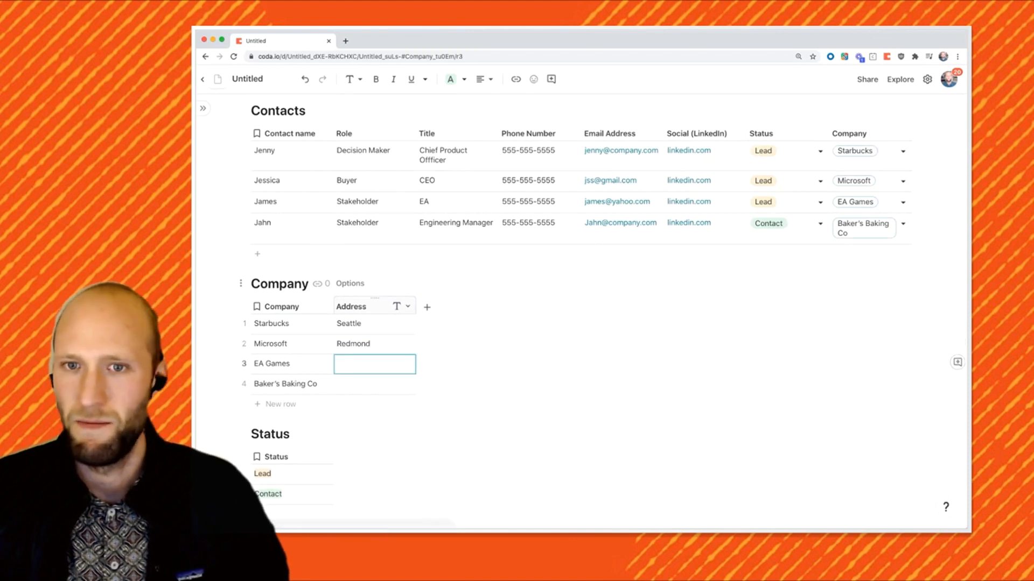
pyautogui.write('Bay Are')
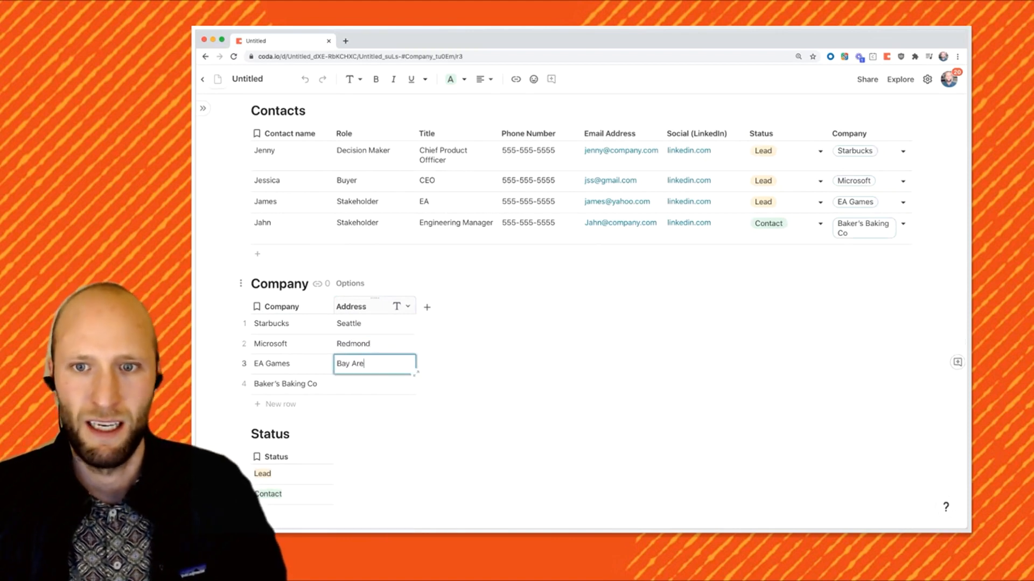
pyautogui.write('Richamd')
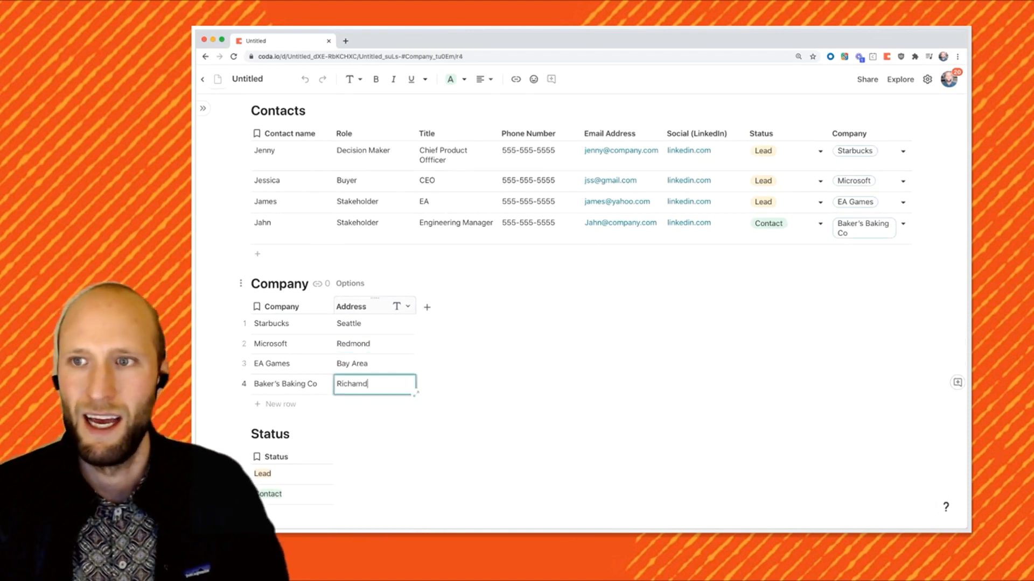
pyautogui.write('Richmond')
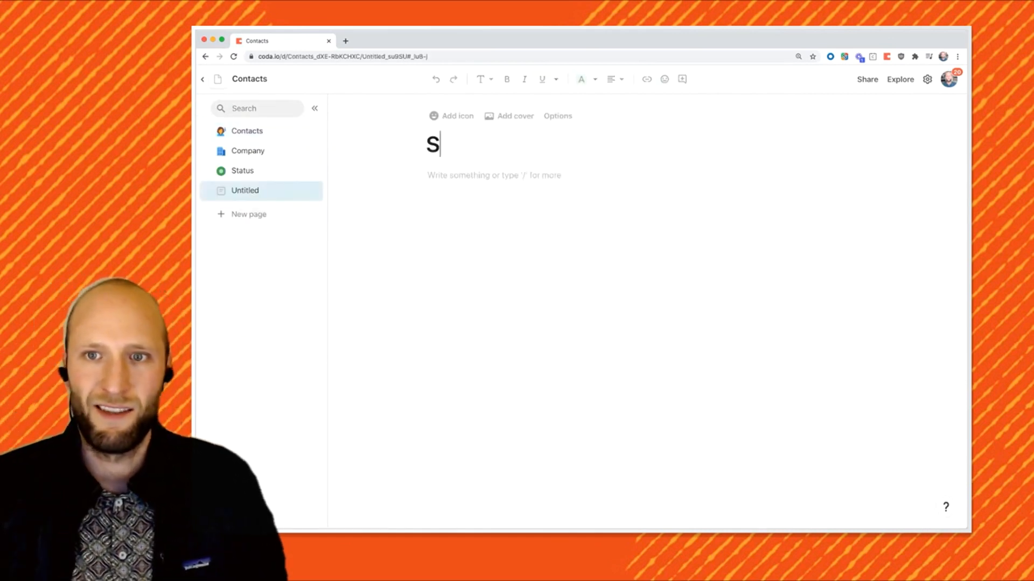
# - Title the page Sales Opportunities and name its table Opportunities
pyautogui.write('ales Opp')
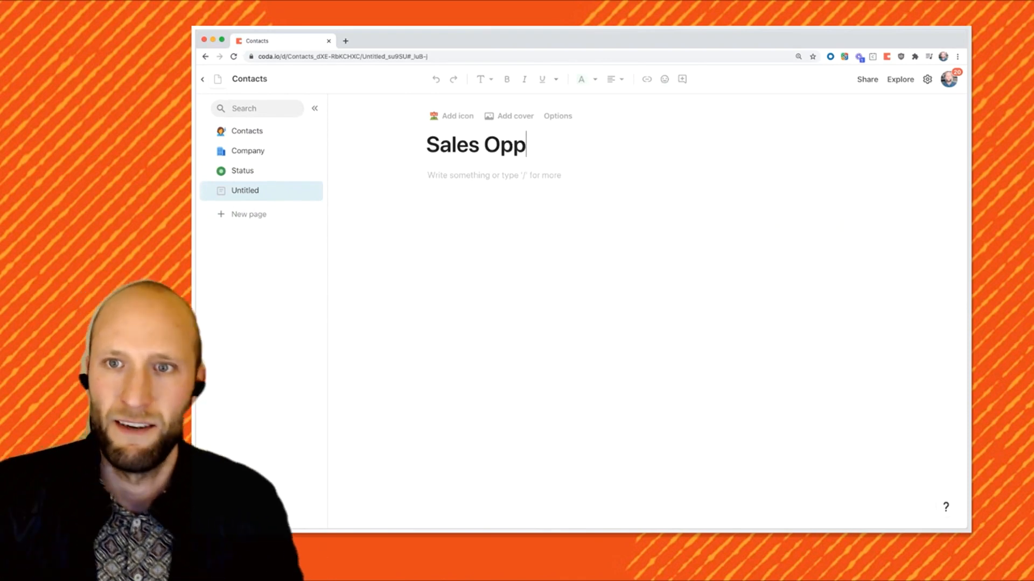
pyautogui.write('ortunities')
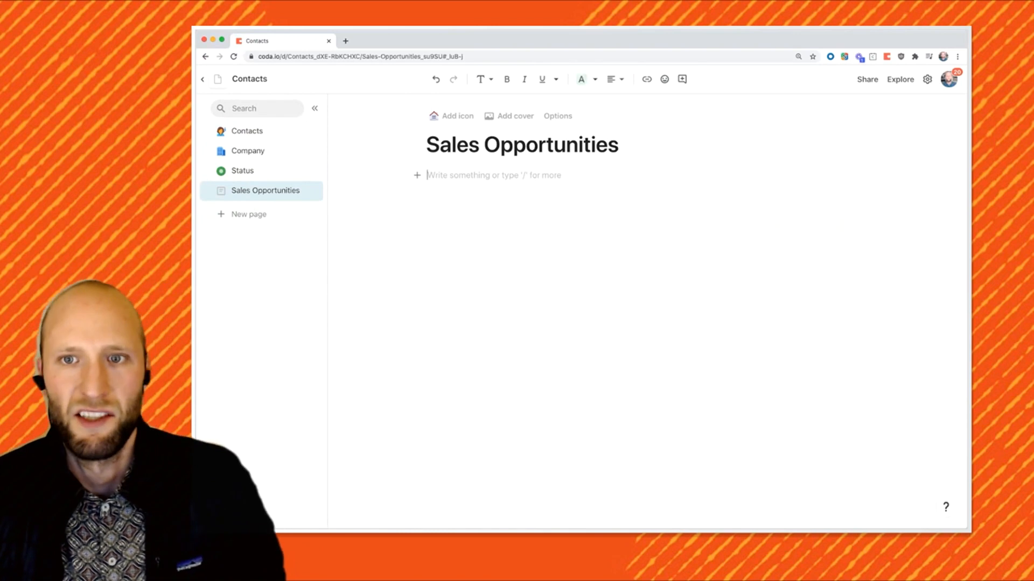
pyautogui.click(416, 176)
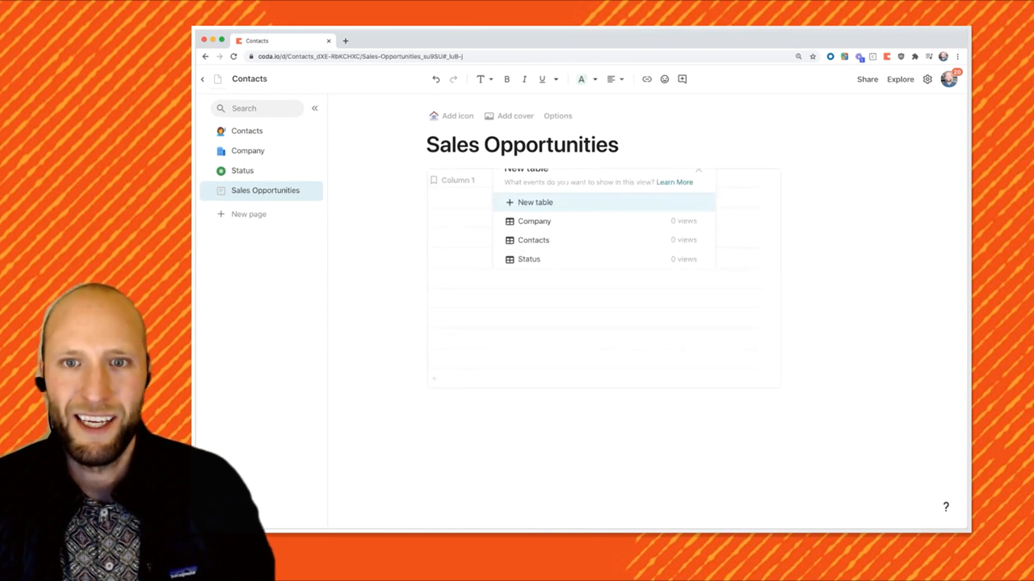
pyautogui.click(534, 203)
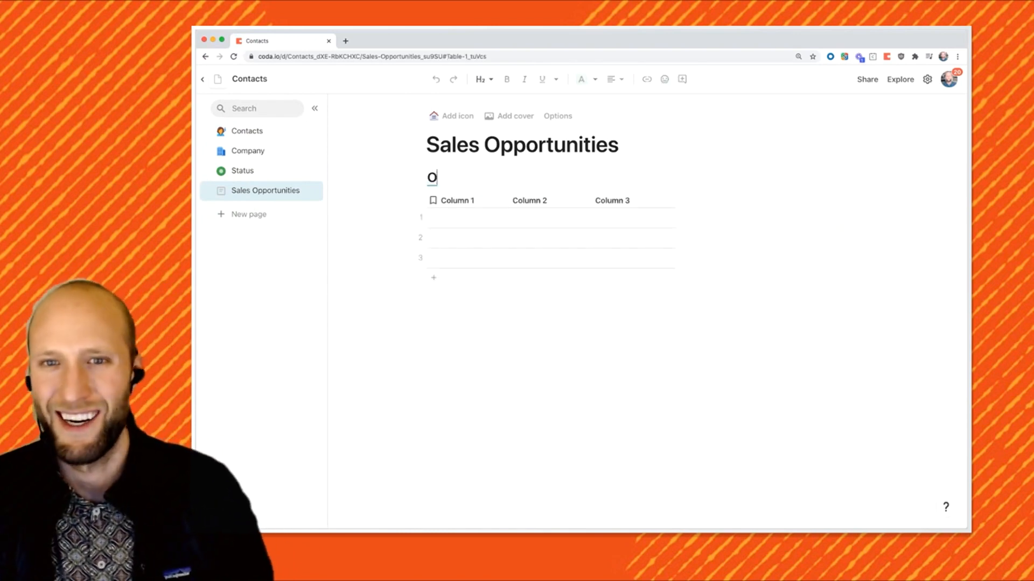
pyautogui.write('pportunities')
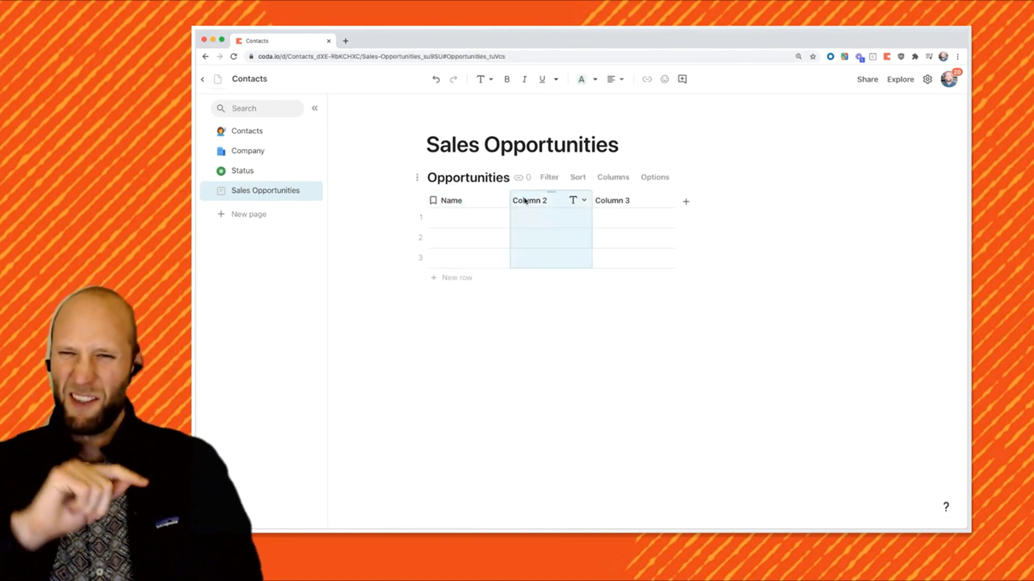
pyautogui.write('Status')
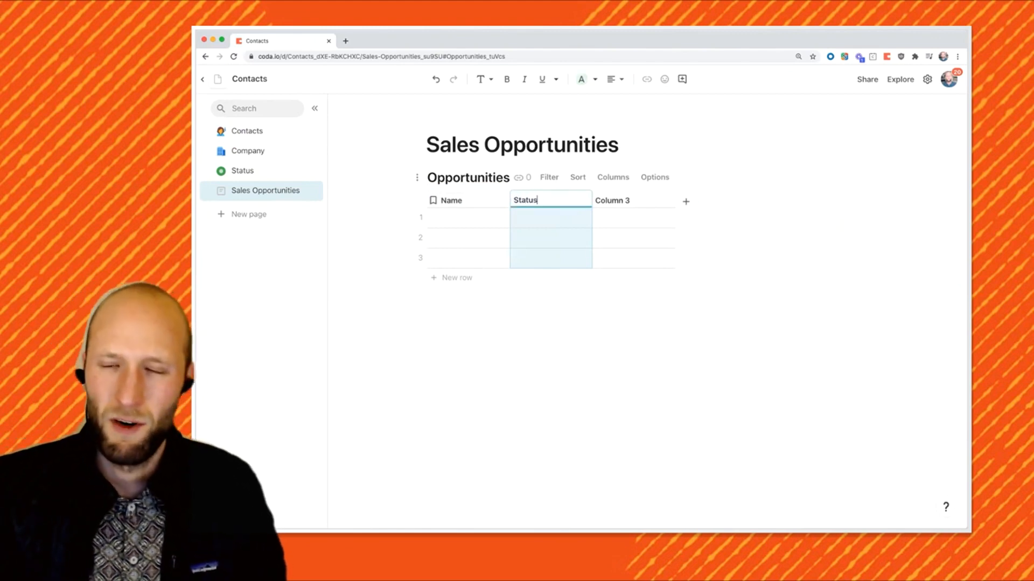
# - Add Close Date and Dollar Amount columns to the Opportunities table
pyautogui.click(633, 200)
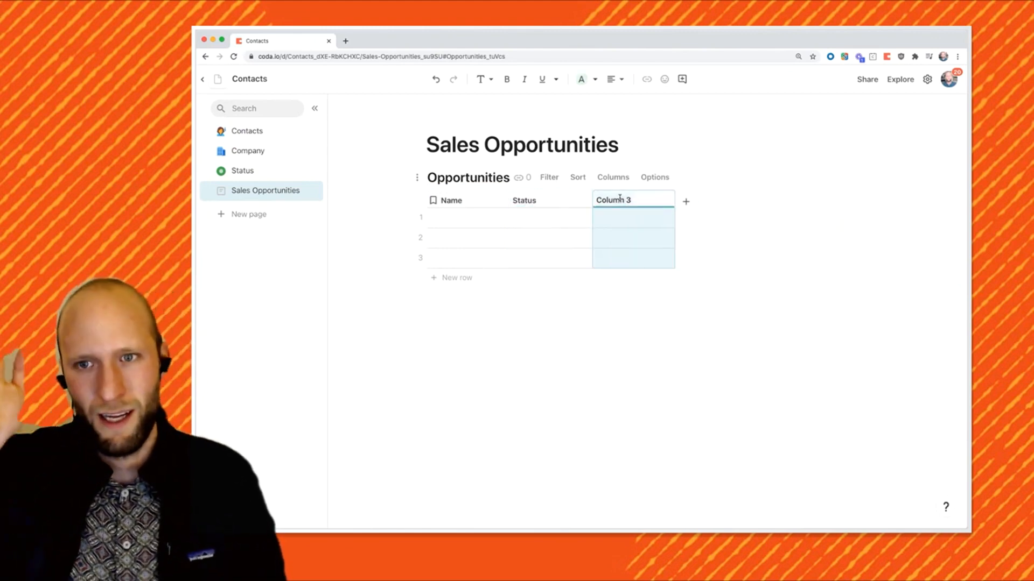
pyautogui.write('Close')
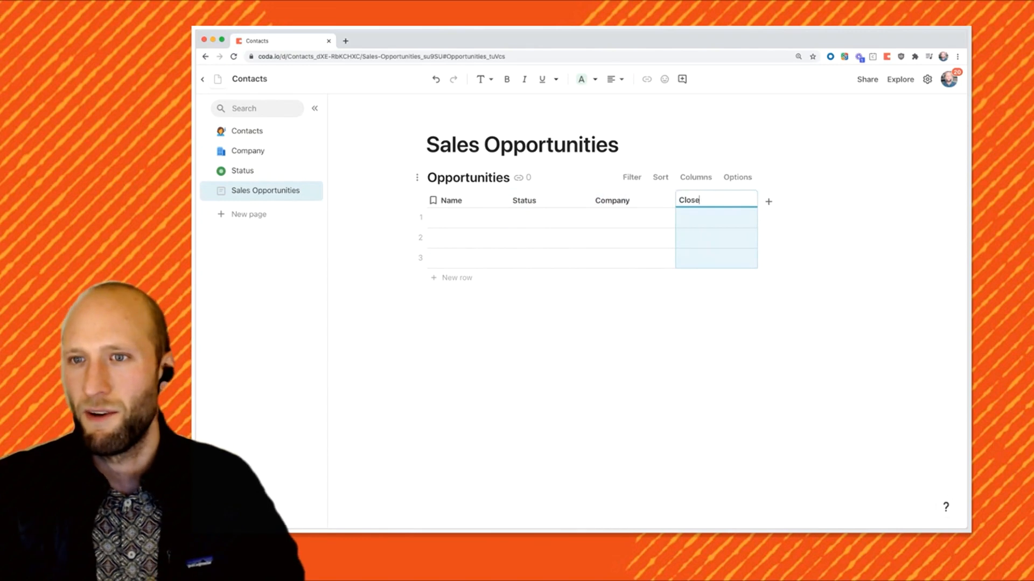
pyautogui.write('Date')
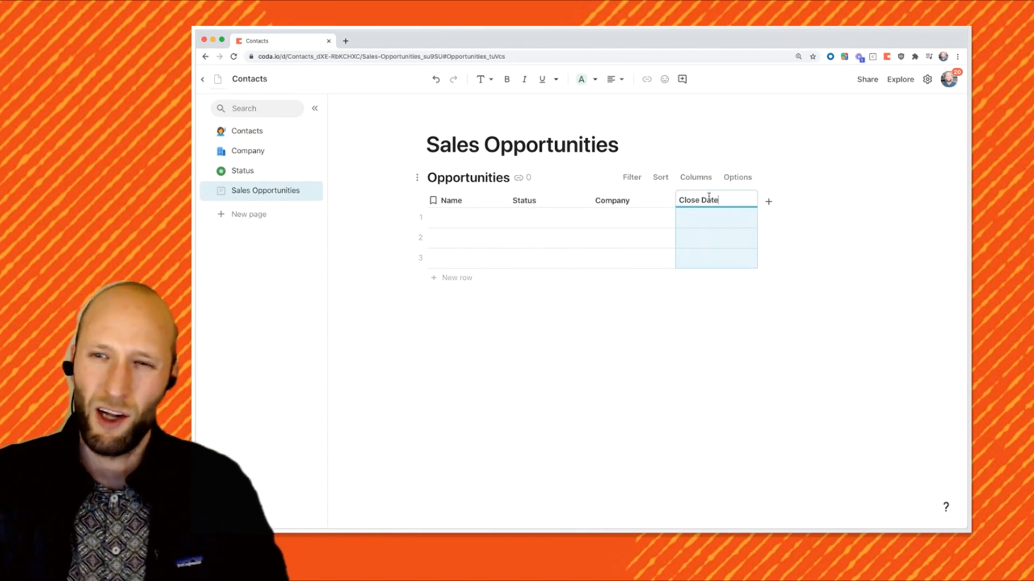
pyautogui.click(768, 201)
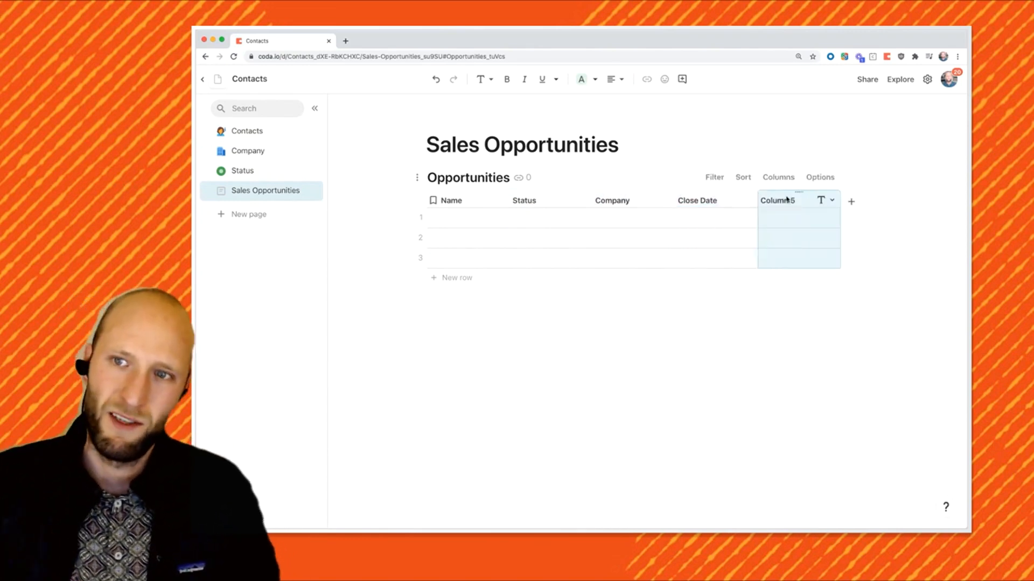
pyautogui.write('Dollar Amount')
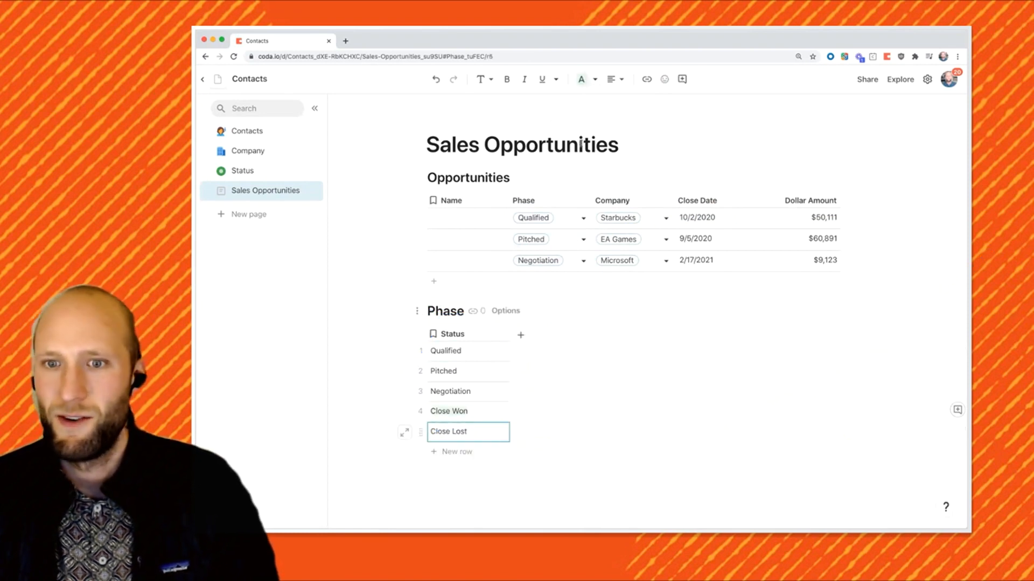
# - Collapse the Phase section and insert an Opportunities view with /opp
pyautogui.click(581, 79)
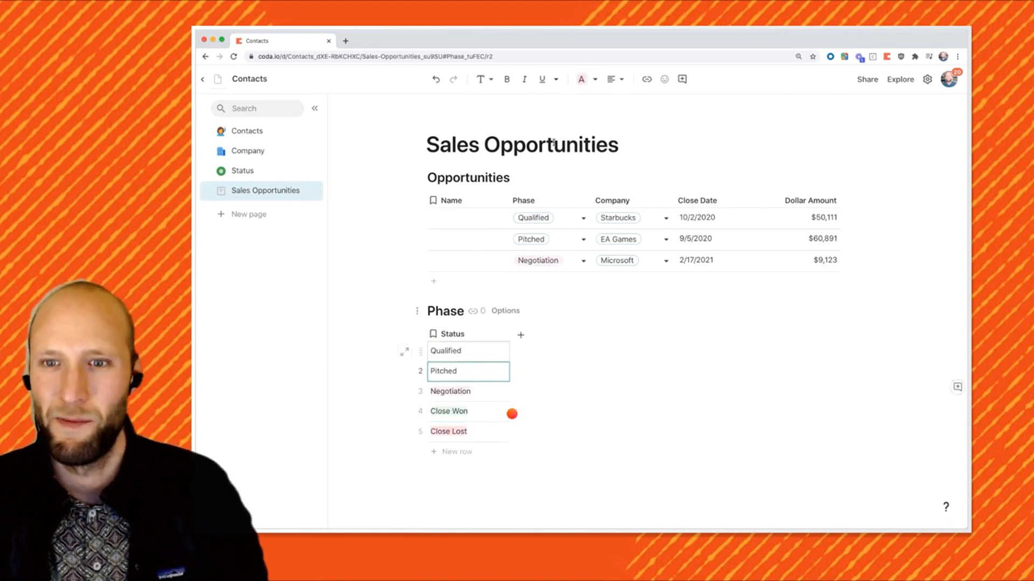
pyautogui.click(581, 79)
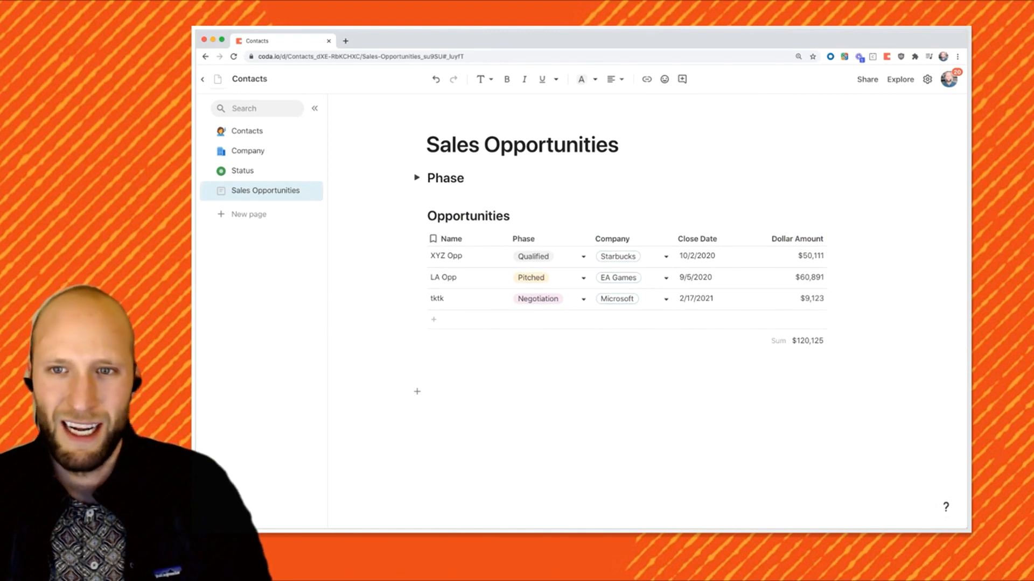
pyautogui.write('/opp')
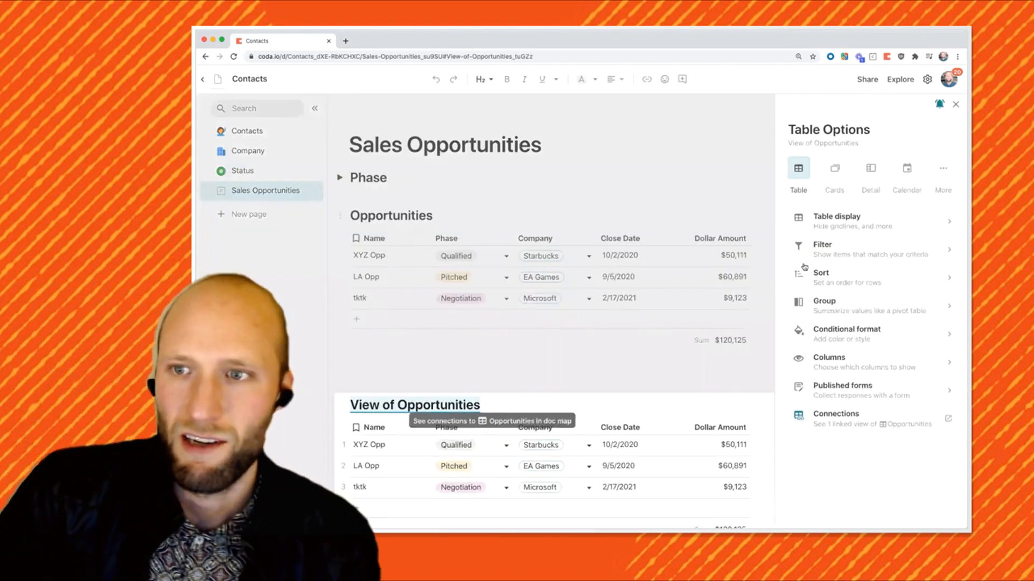
# - Display the Opportunities view as cards grouped by Phase along the top
pyautogui.click(834, 168)
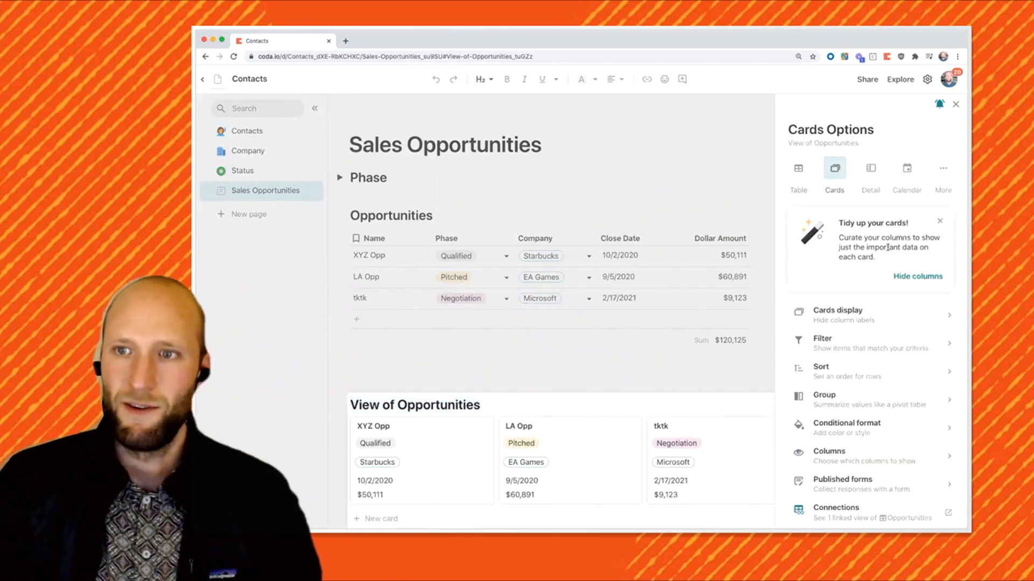
pyautogui.click(939, 221)
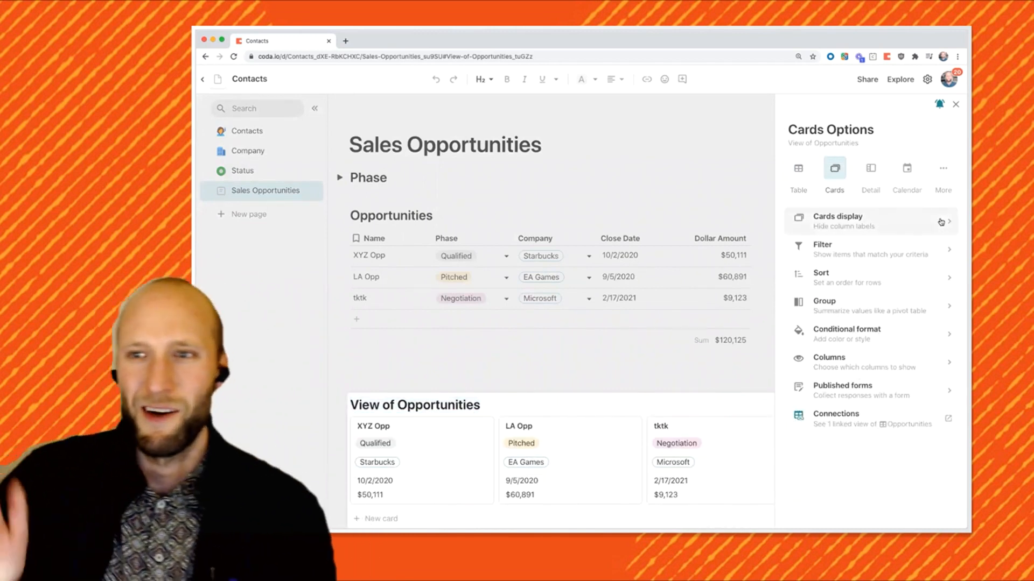
pyautogui.click(824, 305)
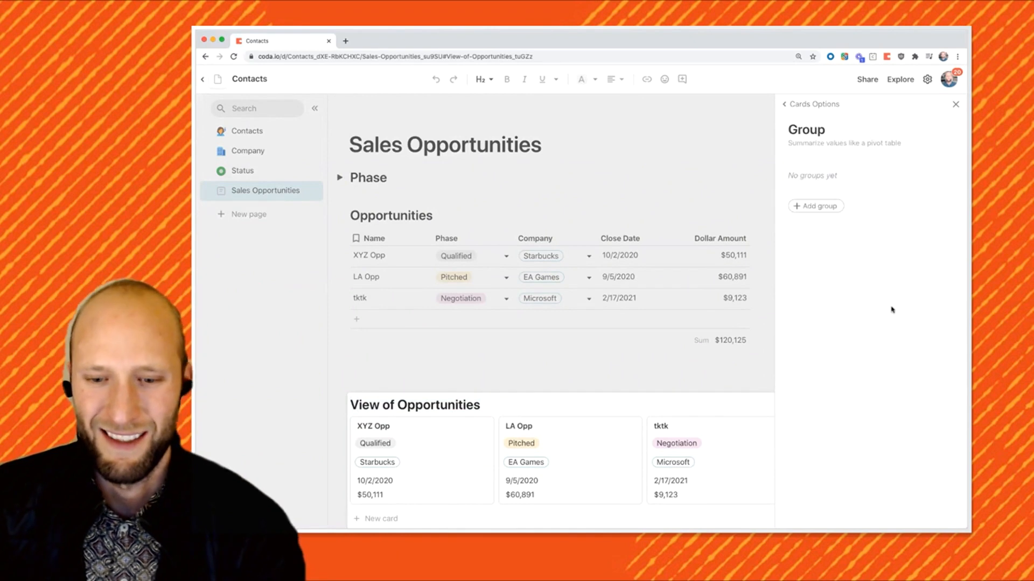
pyautogui.click(815, 206)
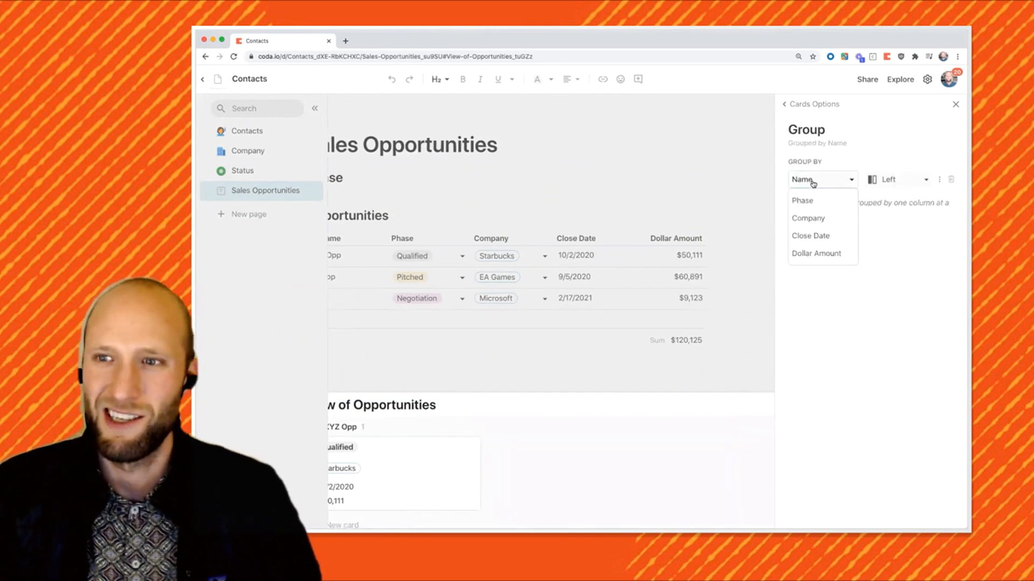
pyautogui.click(802, 200)
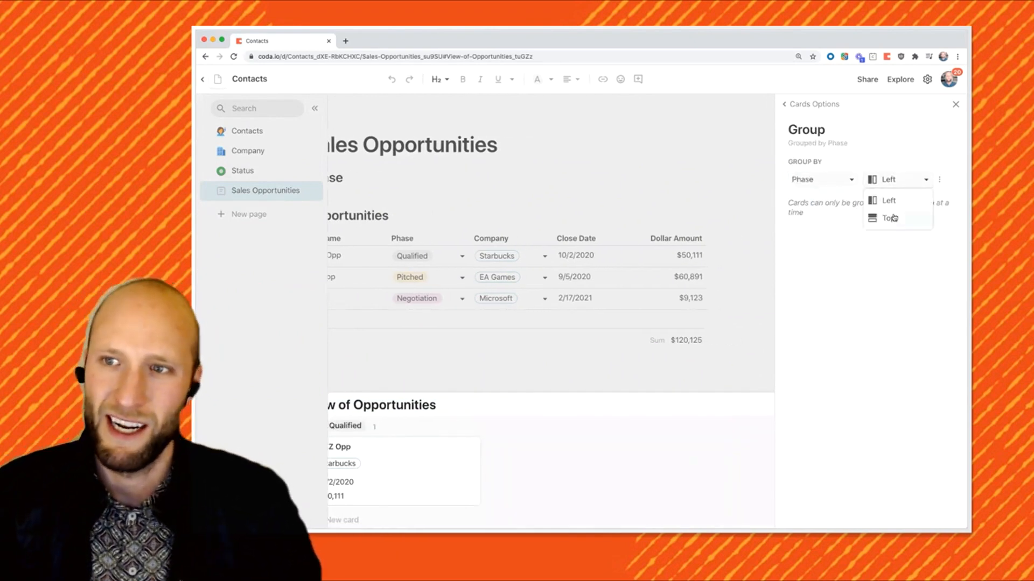
pyautogui.click(892, 219)
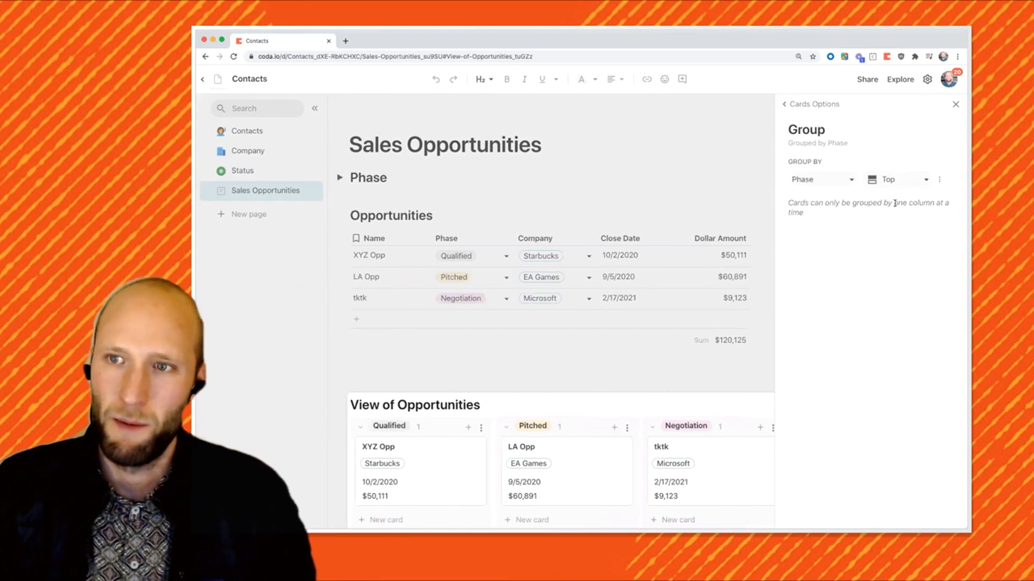
# - Show empty Phase groups and start a new card under Negotiation
pyautogui.click(939, 179)
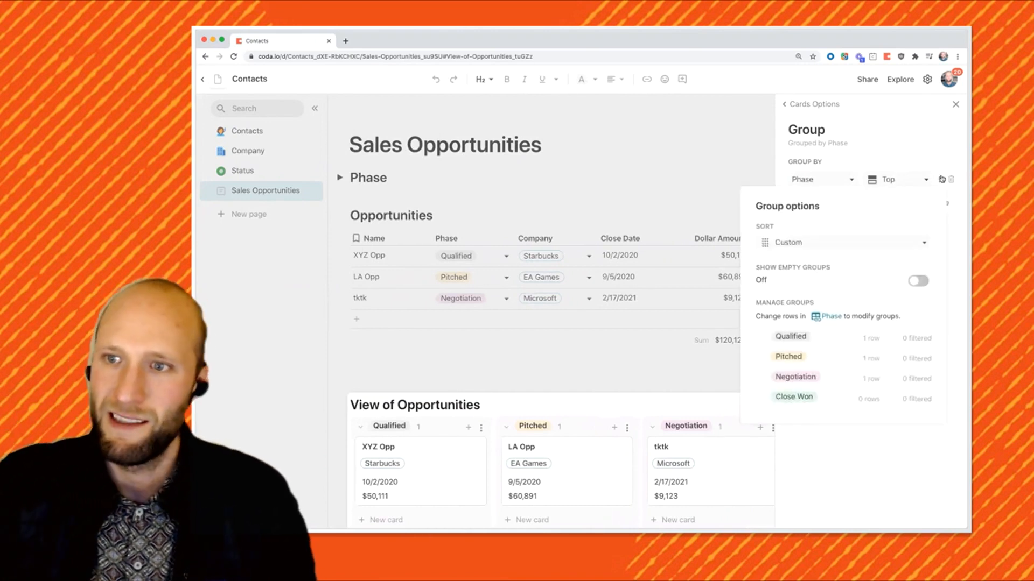
pyautogui.click(917, 281)
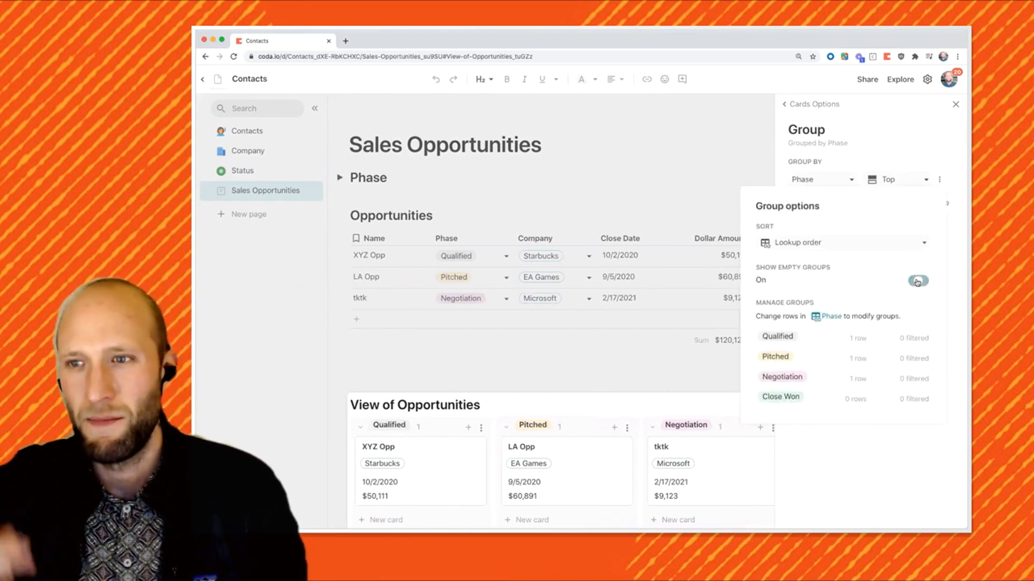
pyautogui.click(955, 104)
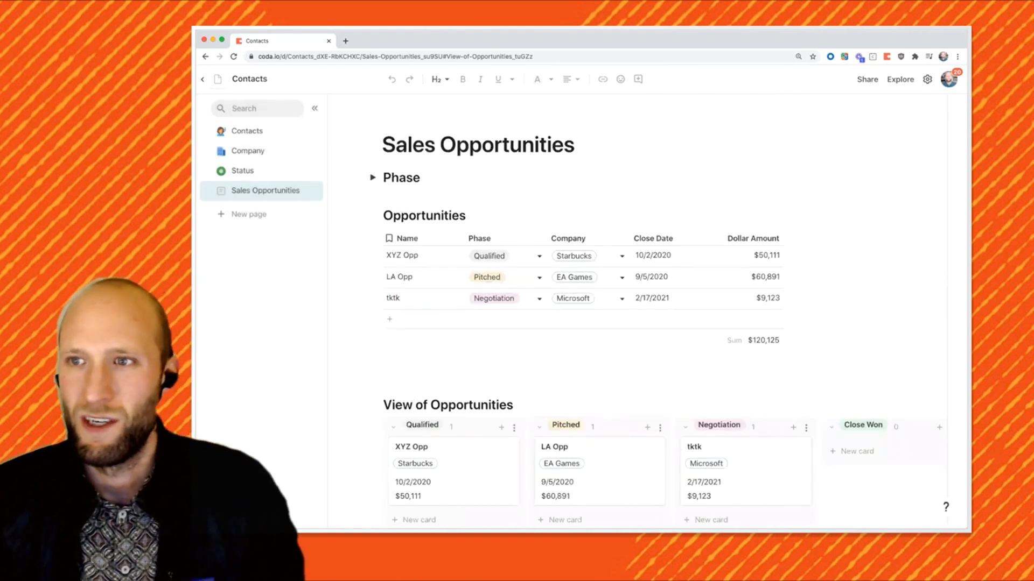
pyautogui.scroll(-3)
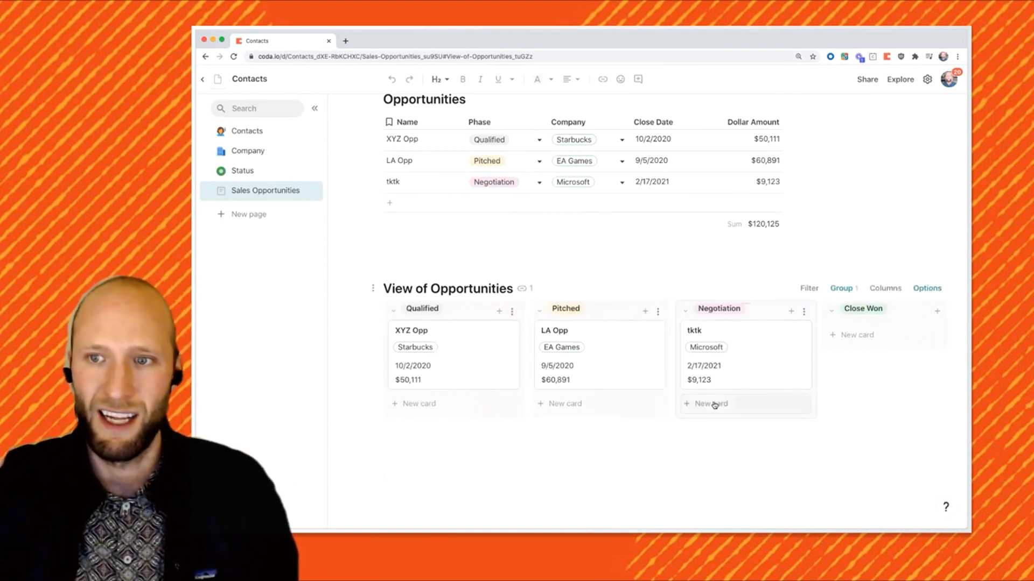
pyautogui.click(711, 404)
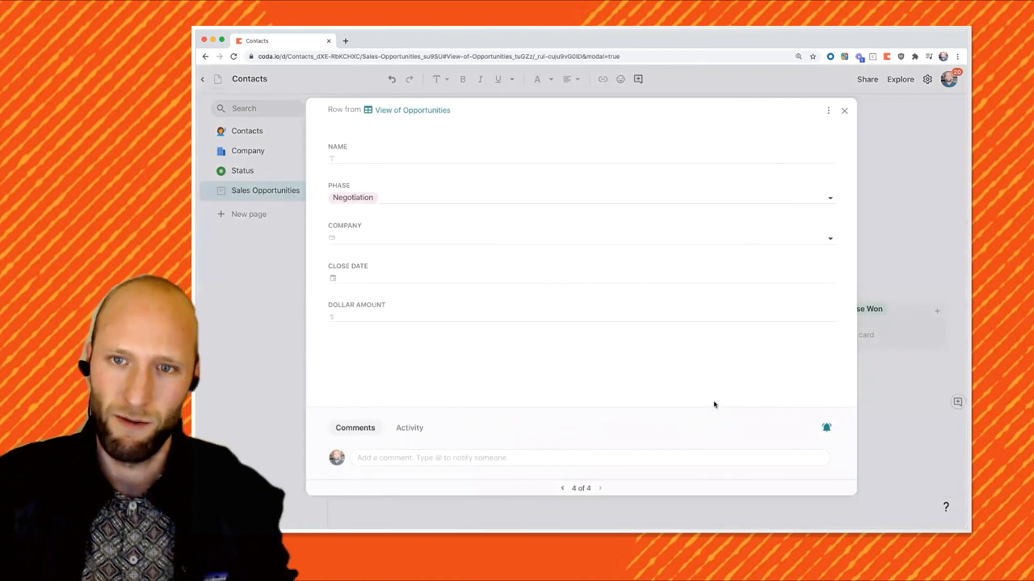
# - Enter the Microsoft deal 'Another great opp' for $50,109, closing 3/18/2021
pyautogui.write('Another o')
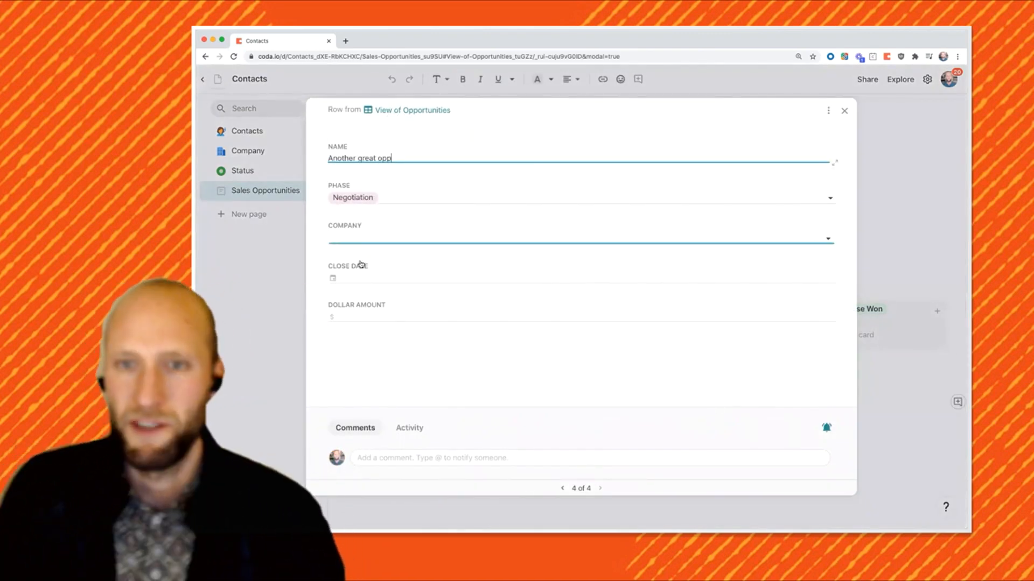
pyautogui.click(580, 277)
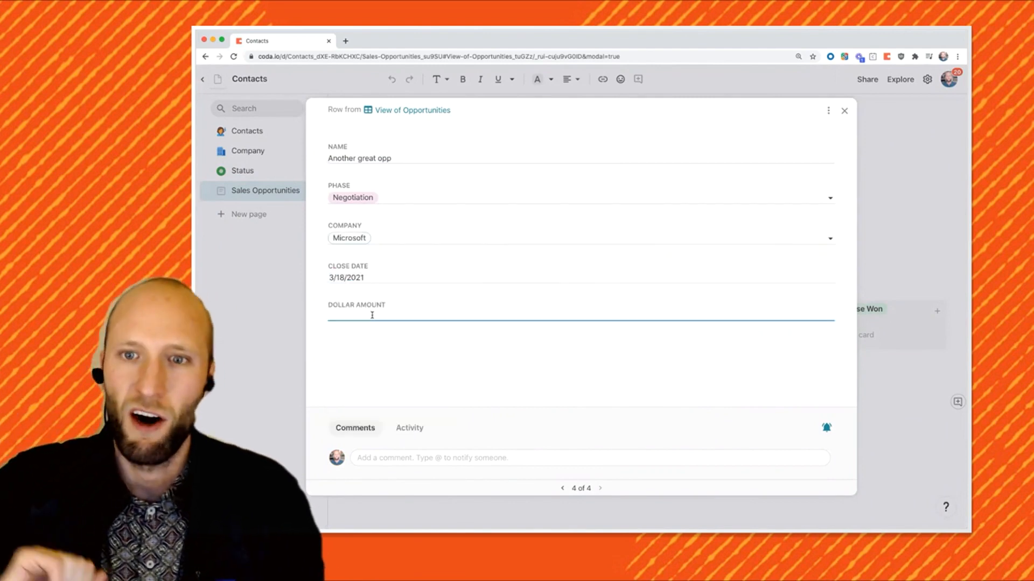
pyautogui.write('50109')
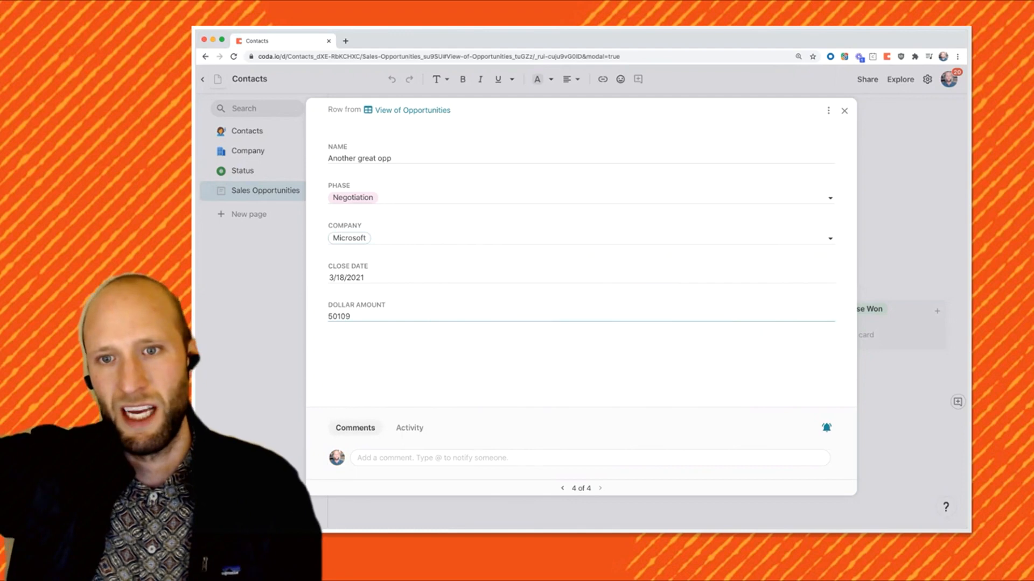
pyautogui.click(844, 109)
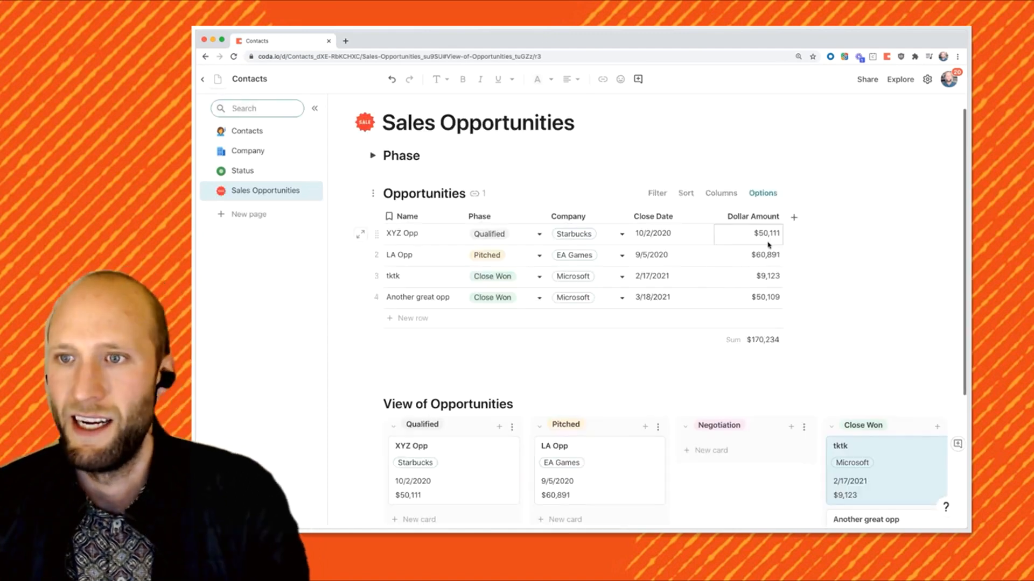
pyautogui.click(793, 216)
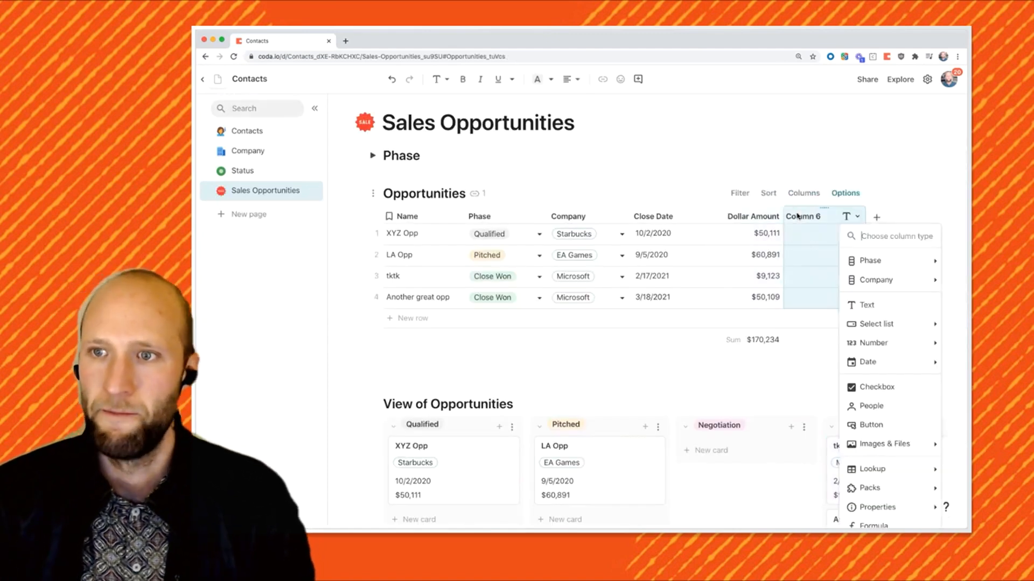
pyautogui.click(869, 406)
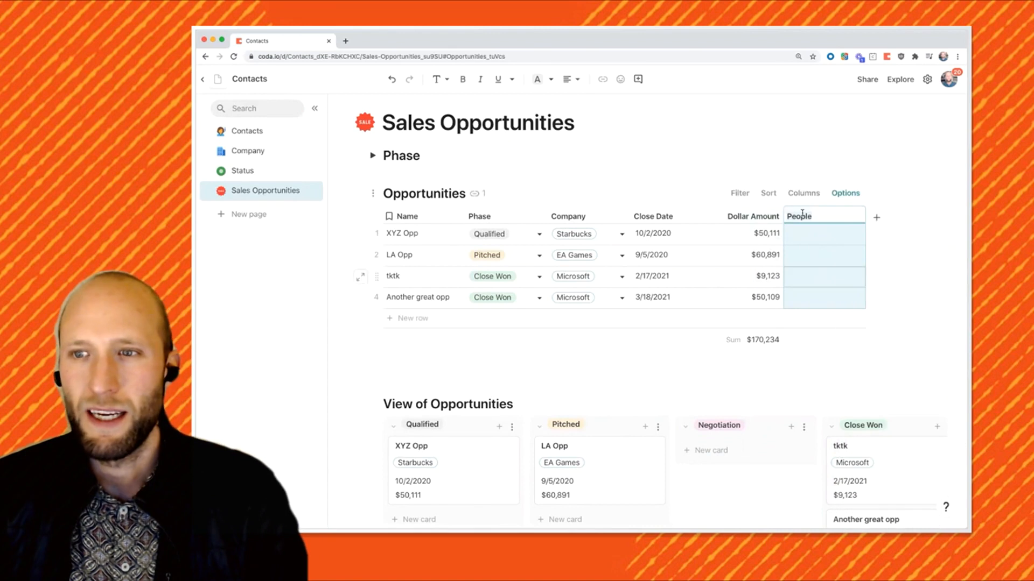
pyautogui.write('A')
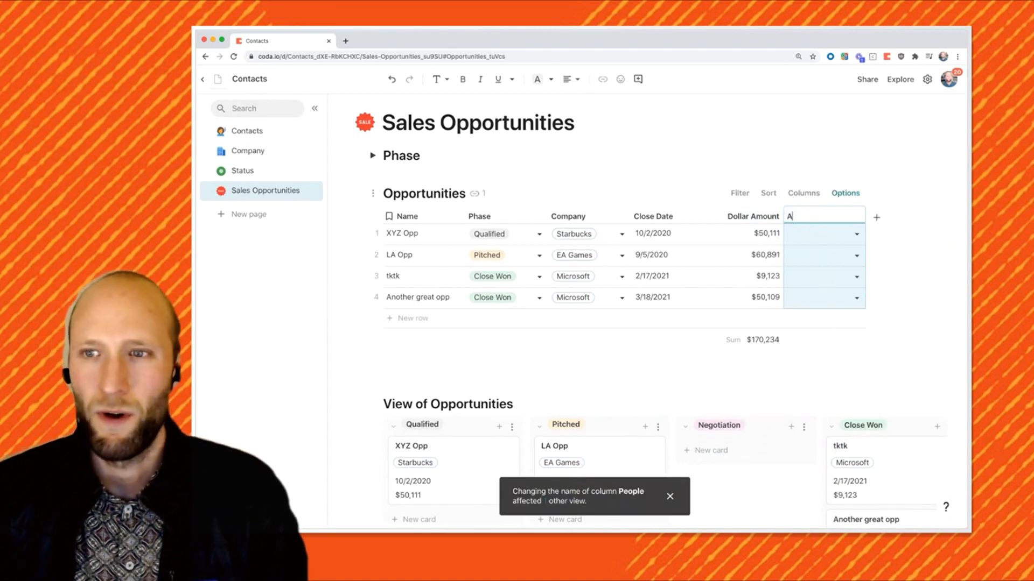
pyautogui.write('Owner / Rep')
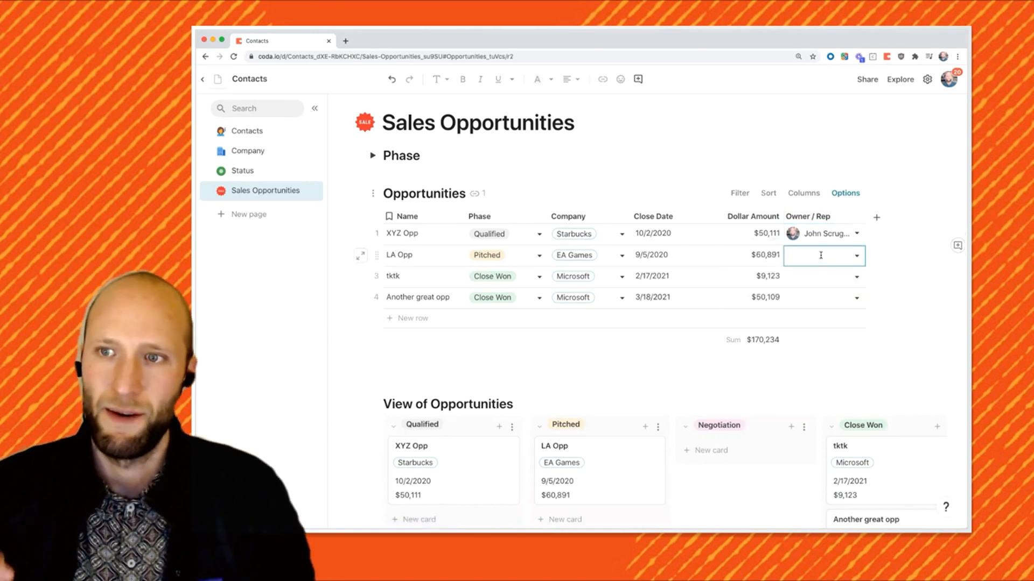
pyautogui.click(822, 255)
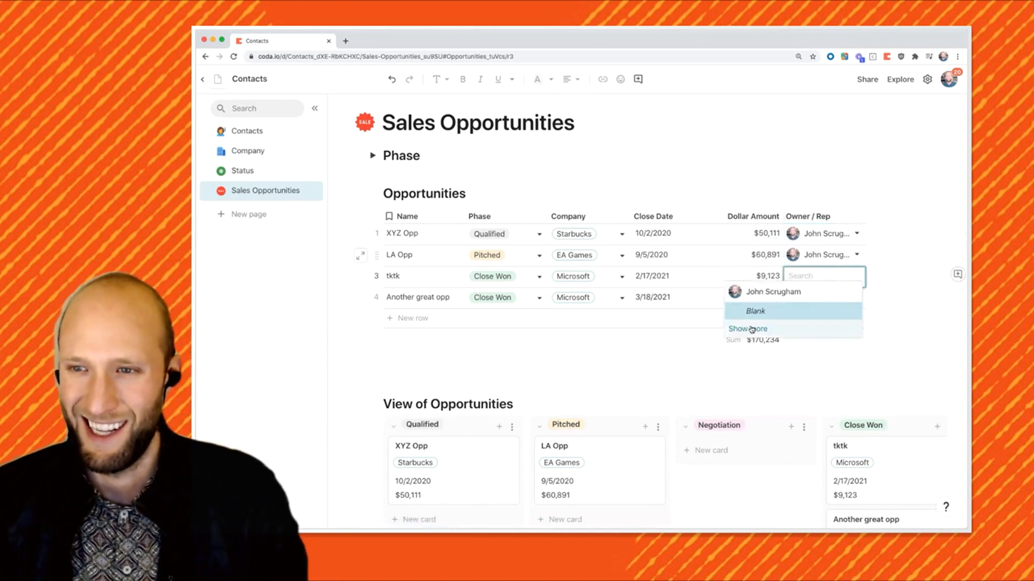
pyautogui.click(747, 329)
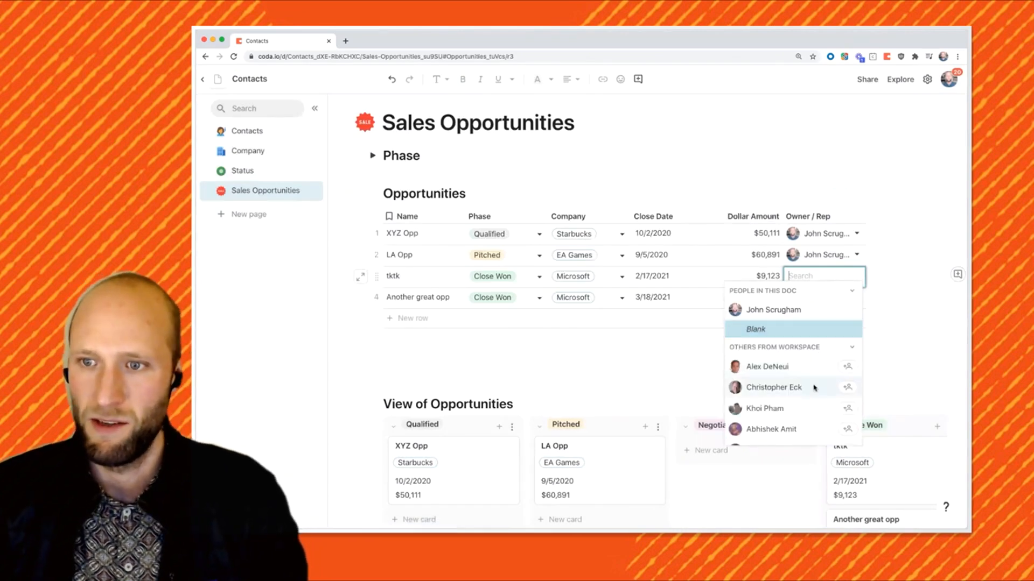
pyautogui.click(765, 408)
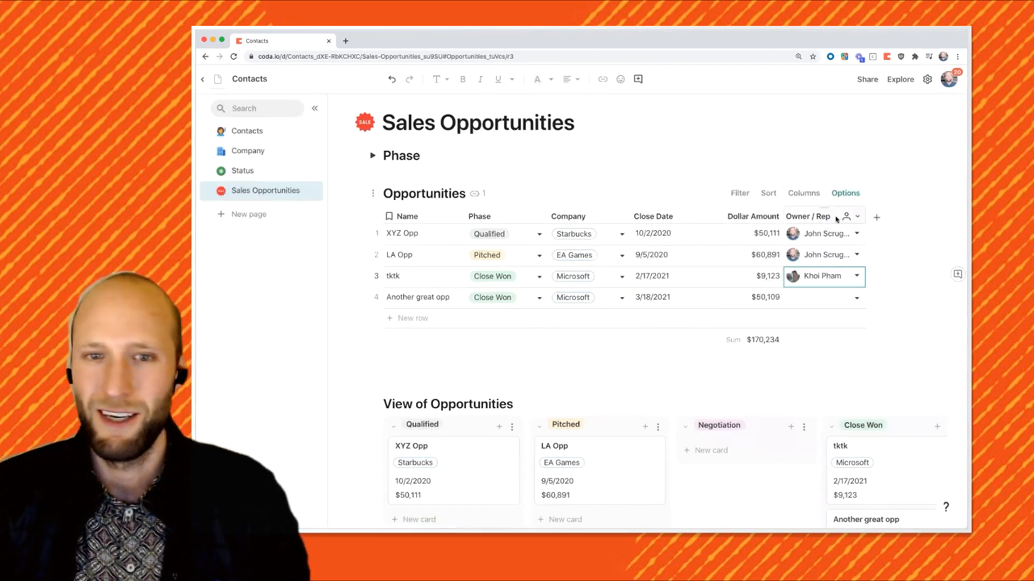
pyautogui.click(857, 216)
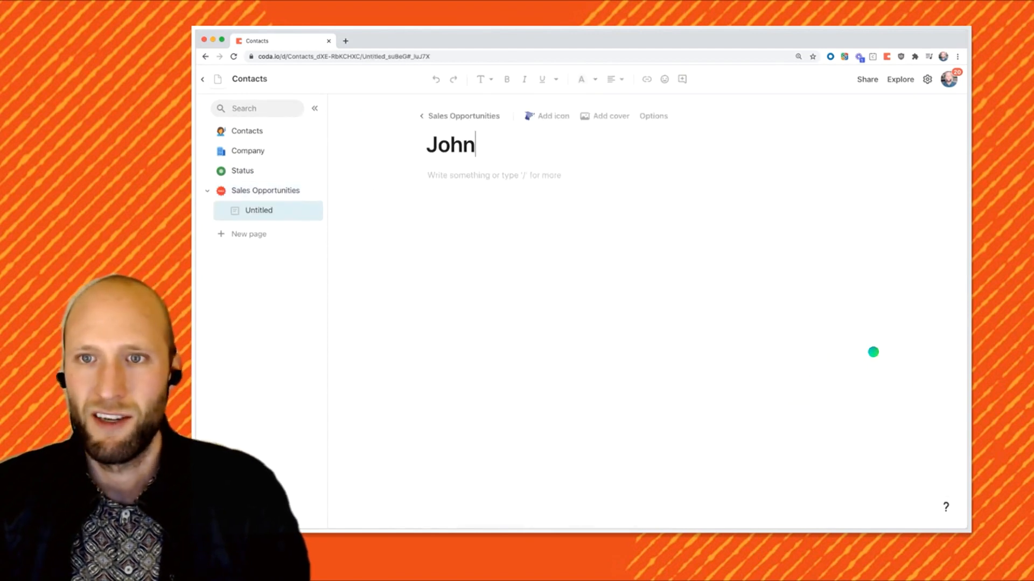
# - Title the new page John's Opps and insert an Opportunities view
pyautogui.write("'s Opps")
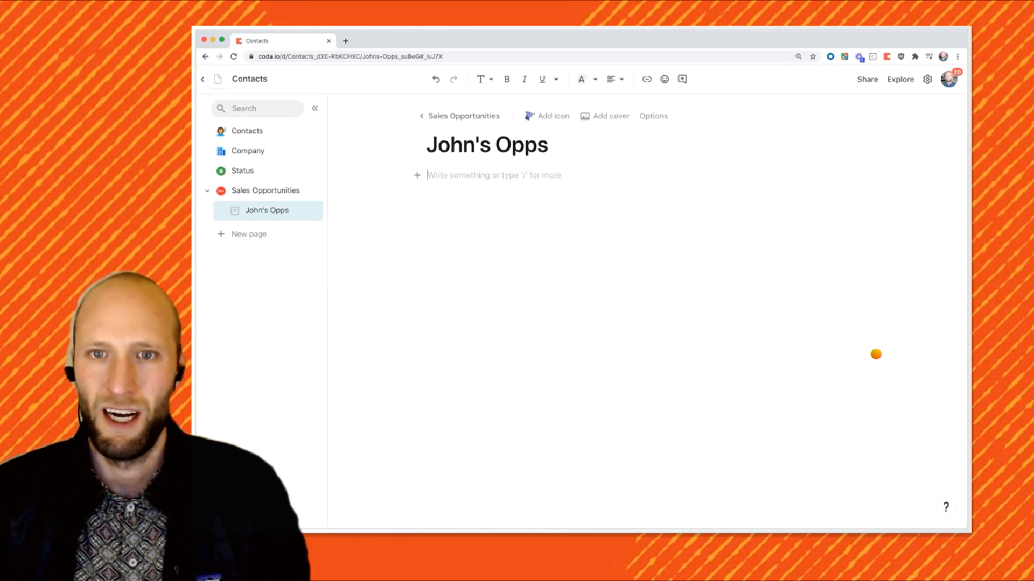
pyautogui.write('/op')
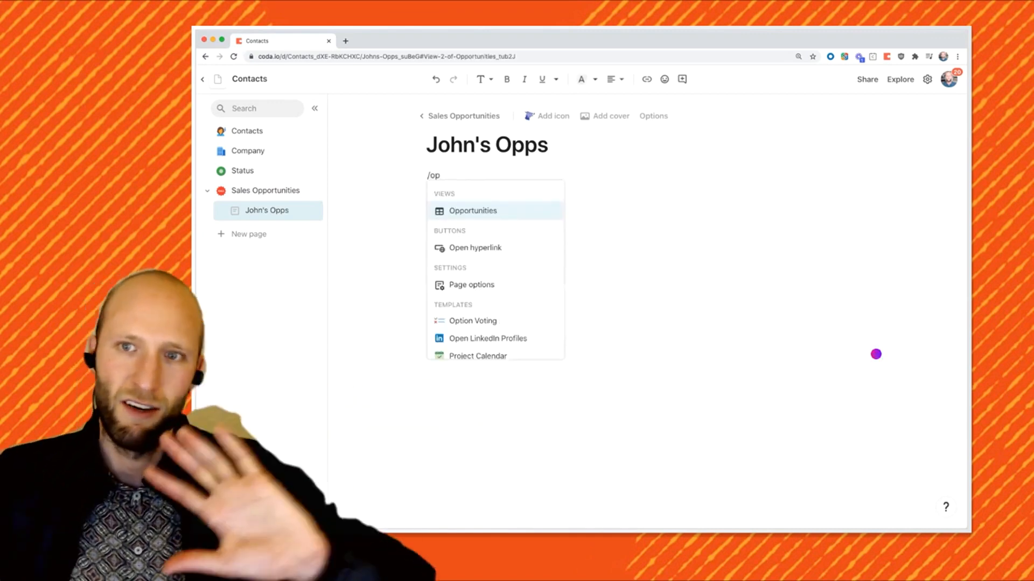
pyautogui.click(472, 210)
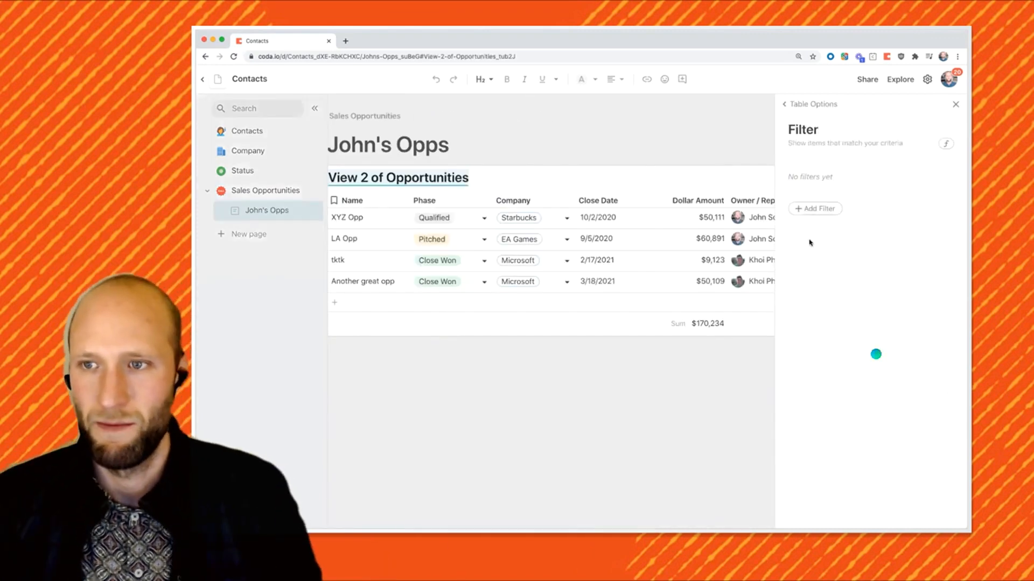
pyautogui.click(815, 208)
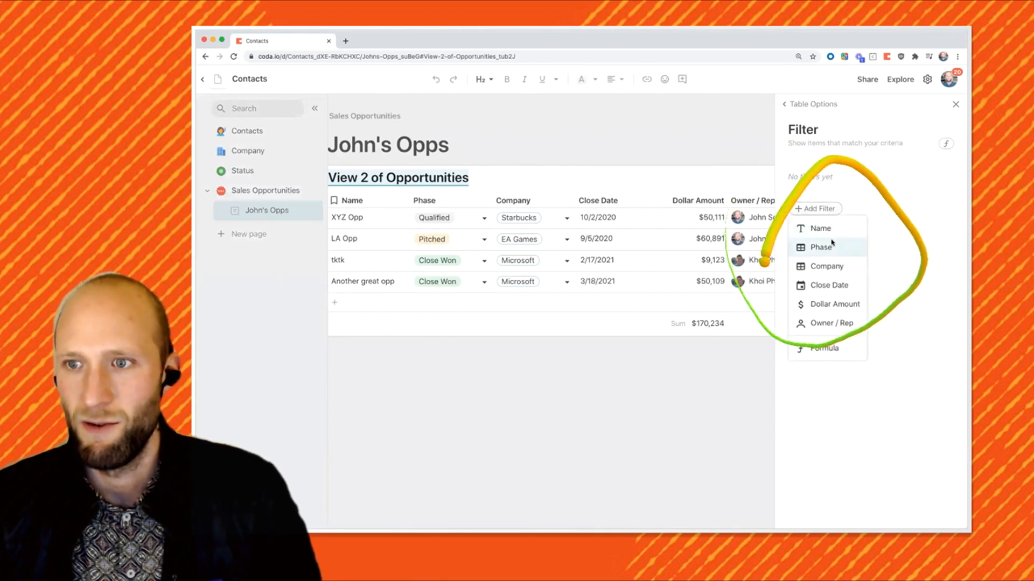
pyautogui.click(833, 323)
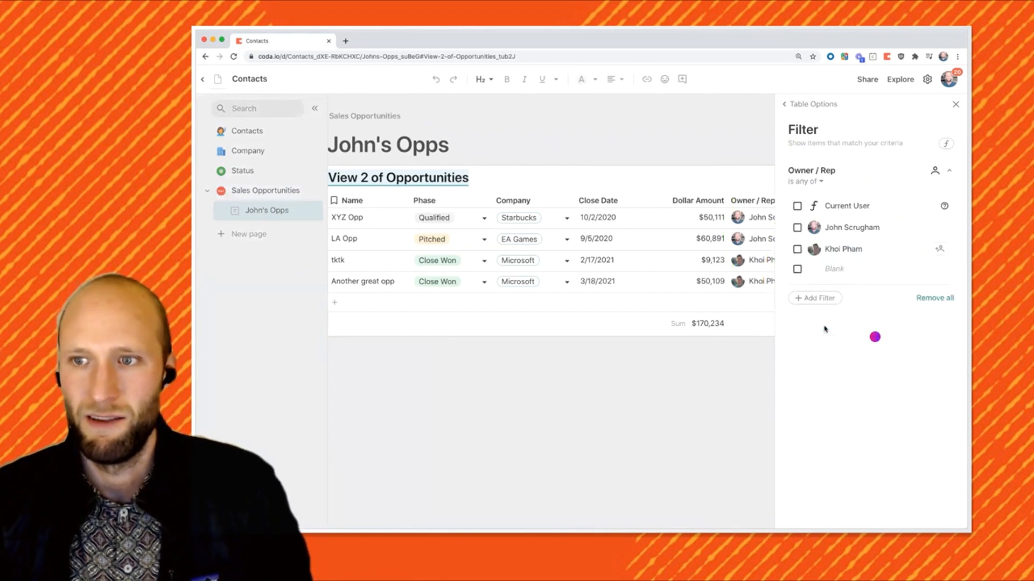
pyautogui.click(797, 227)
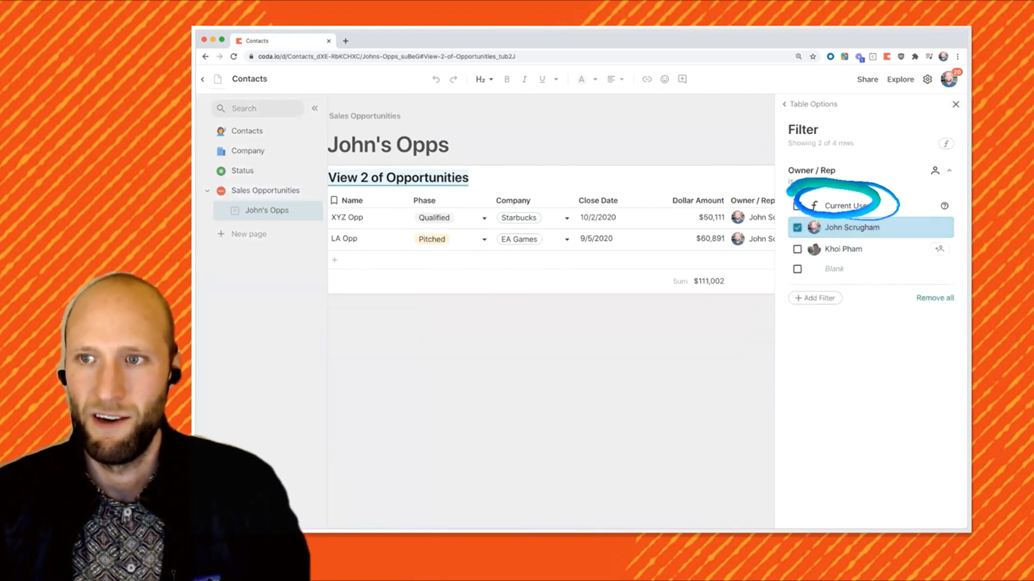
pyautogui.click(955, 103)
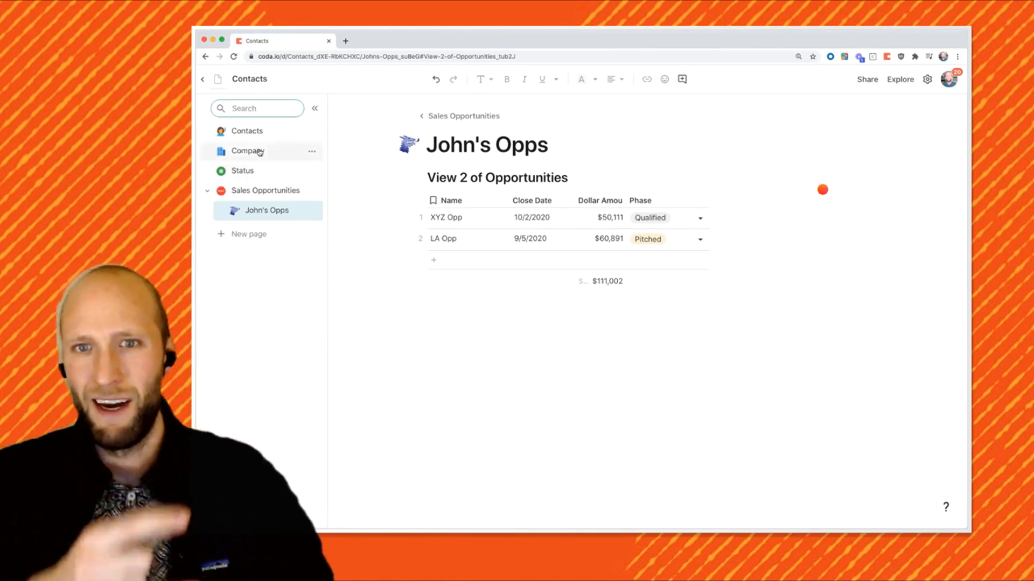
# - From Sales Opportunities add a page, link the Company Opportunities column, and expand Starbucks
pyautogui.click(265, 190)
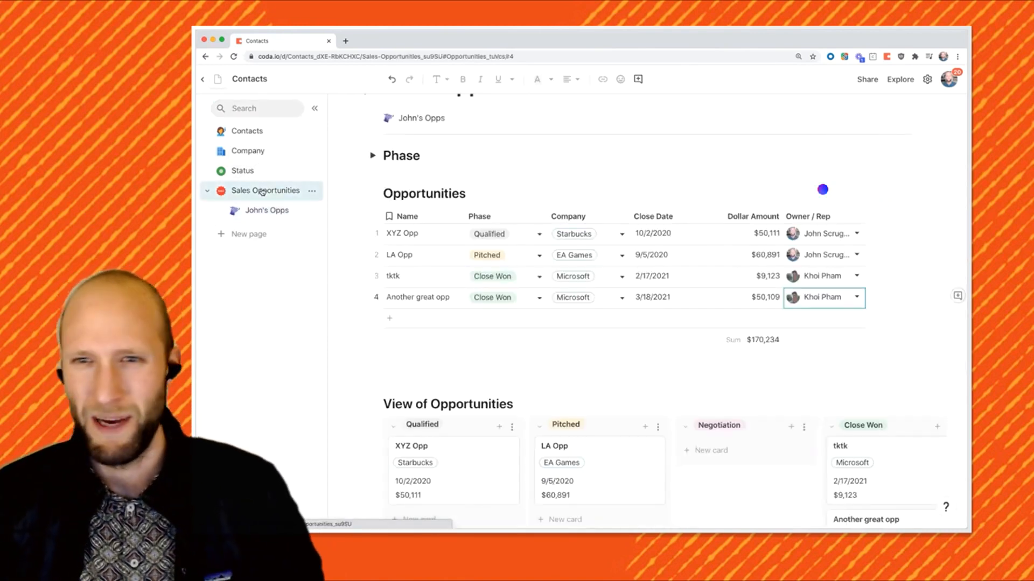
pyautogui.click(242, 170)
pyautogui.write('Admin')
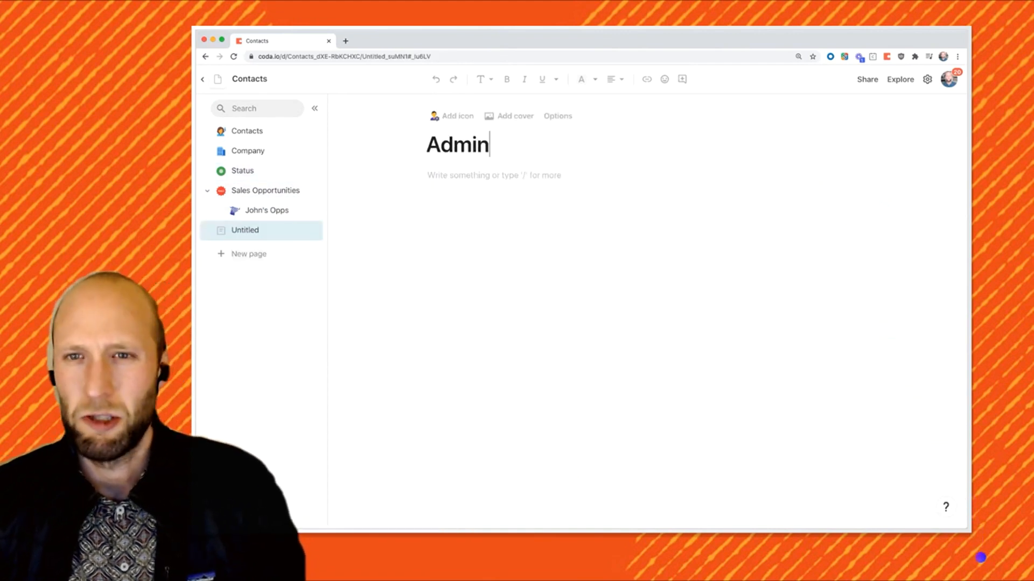
pyautogui.click(221, 230)
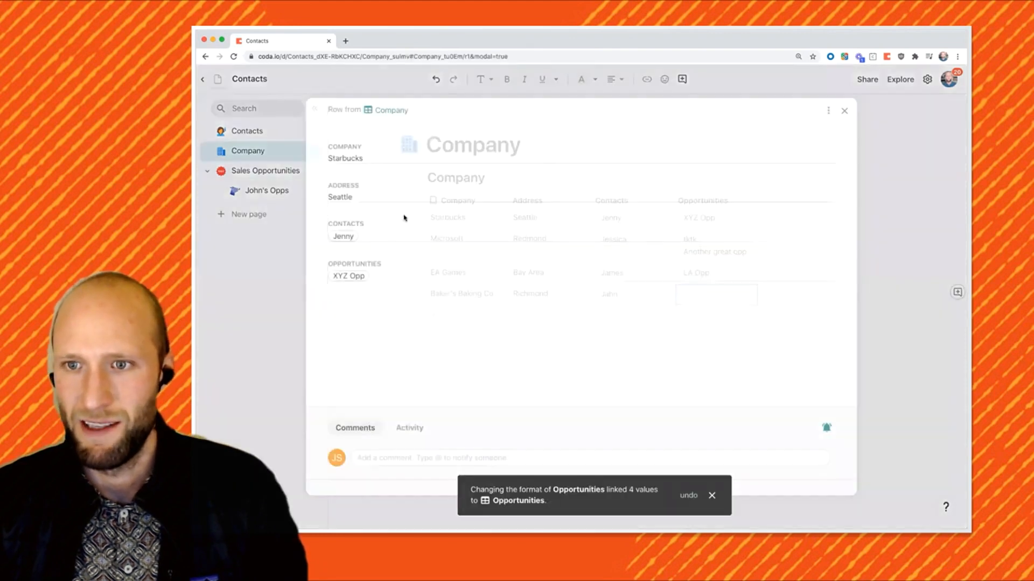
# - Edit the Starbucks record layout so the Company name uses the H1 heading font
pyautogui.click(828, 110)
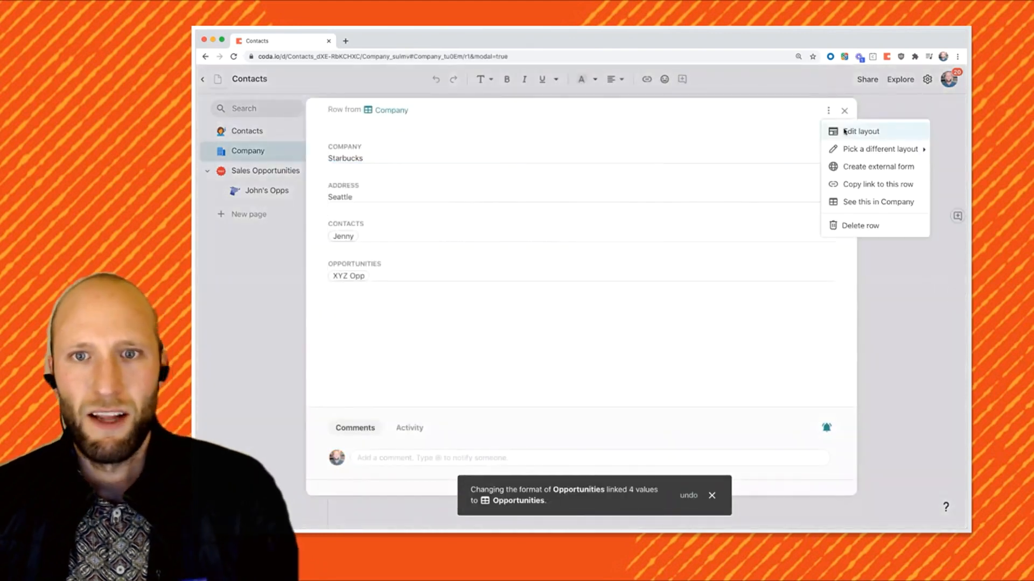
pyautogui.click(861, 131)
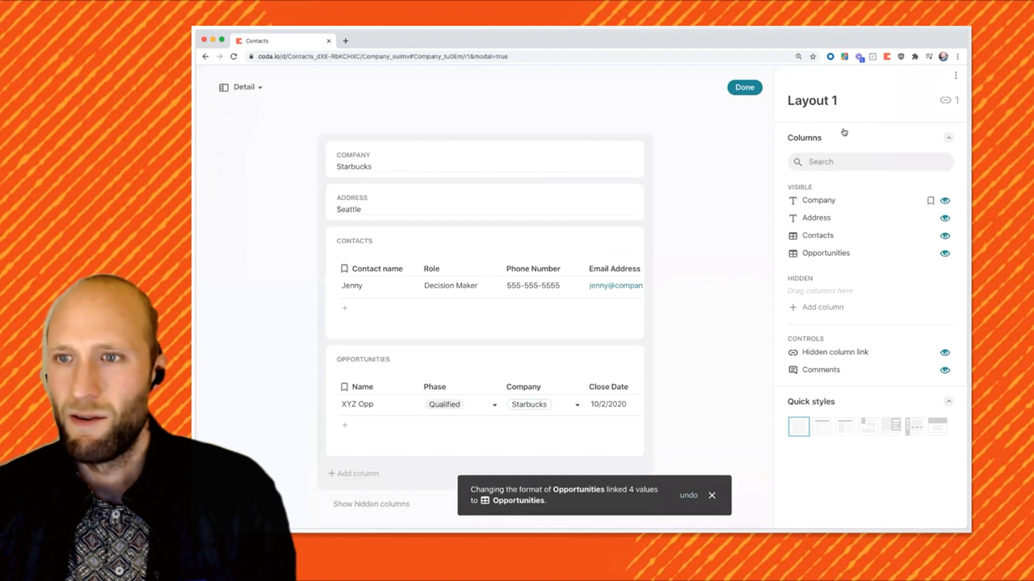
pyautogui.scroll(-3)
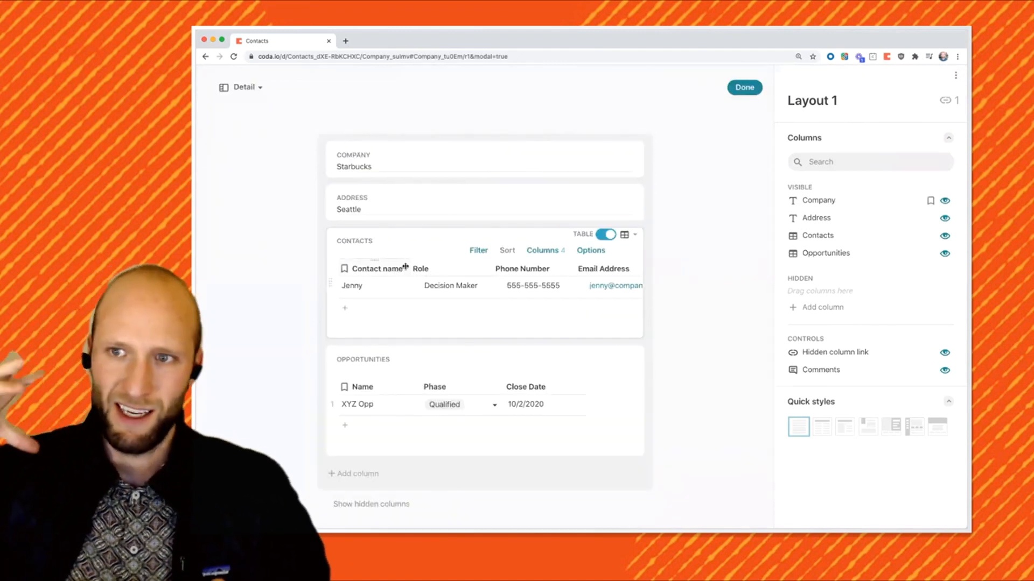
pyautogui.click(420, 268)
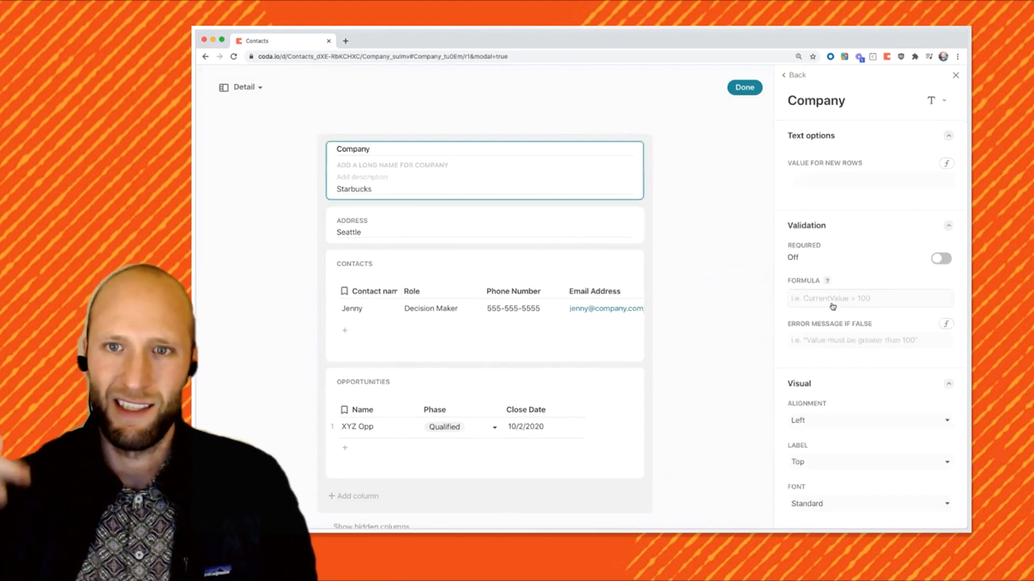
pyautogui.click(869, 461)
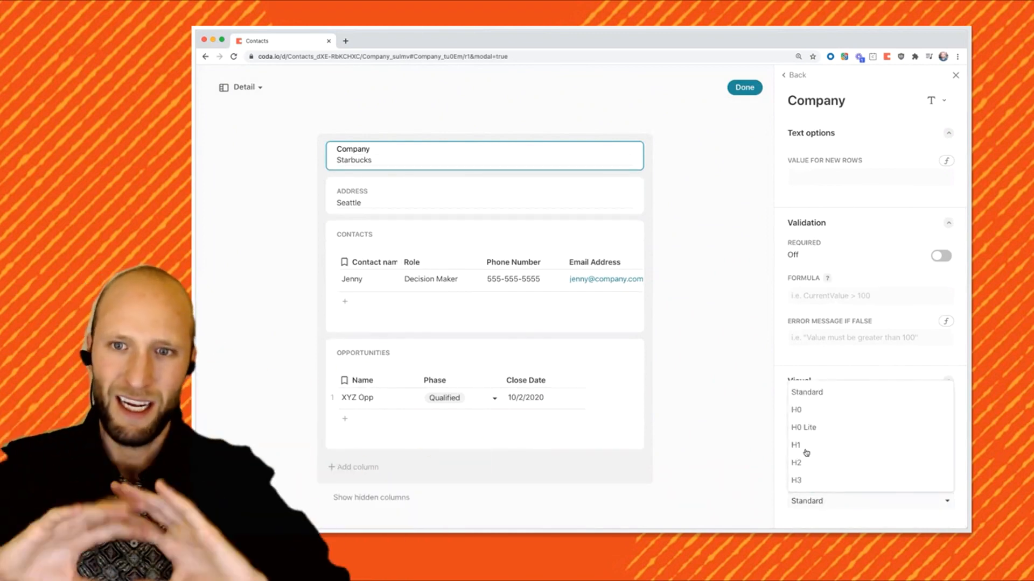
pyautogui.click(744, 87)
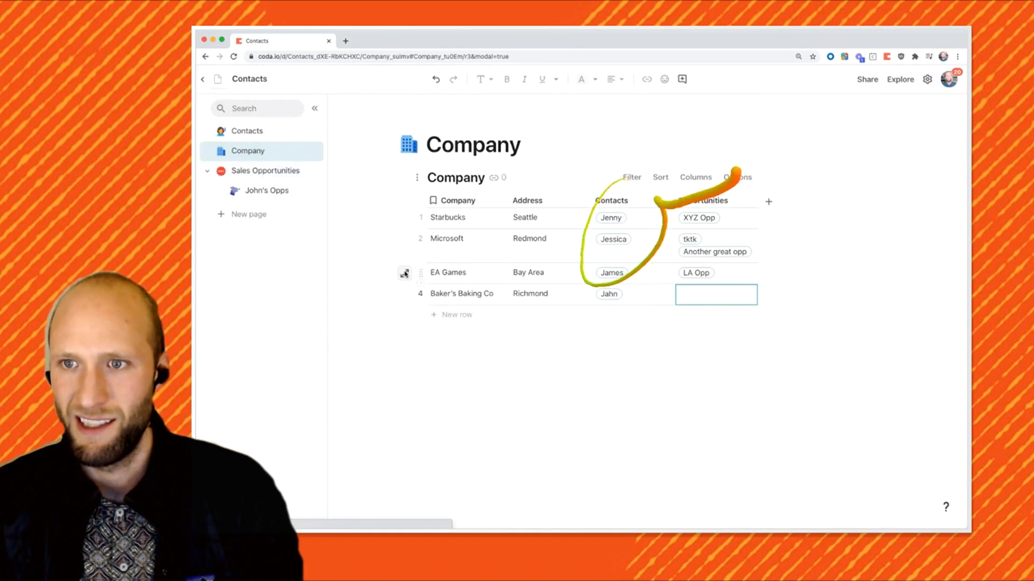
# - Browse the EA Games record, typing 'These folk', then back to Starbucks and close
pyautogui.click(404, 272)
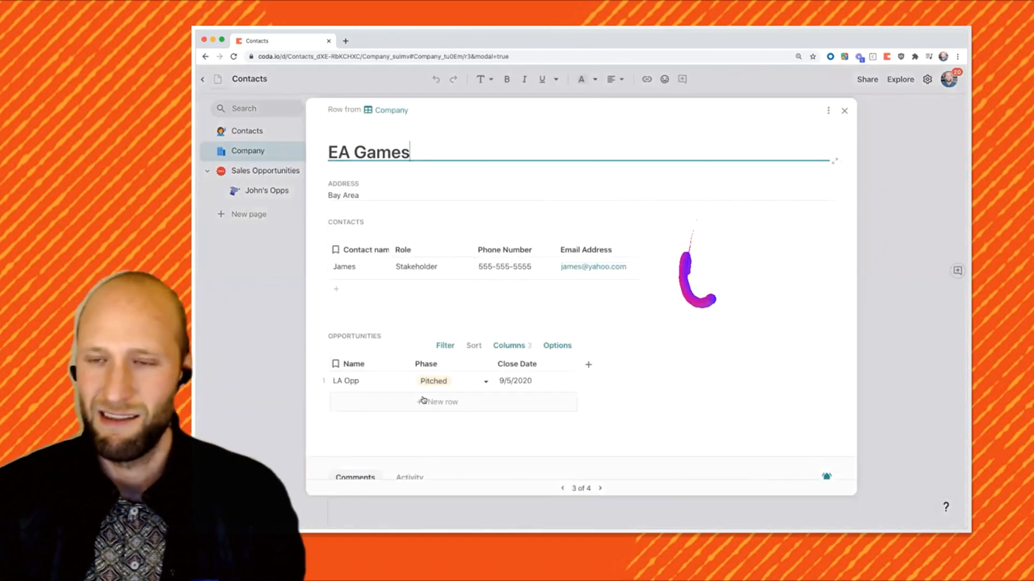
pyautogui.scroll(-3)
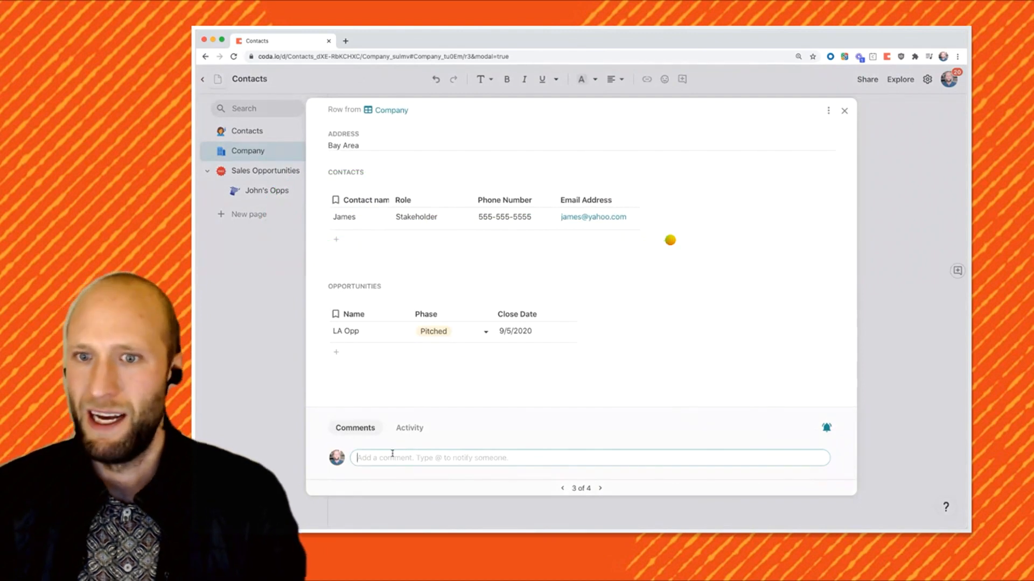
pyautogui.write('These folk')
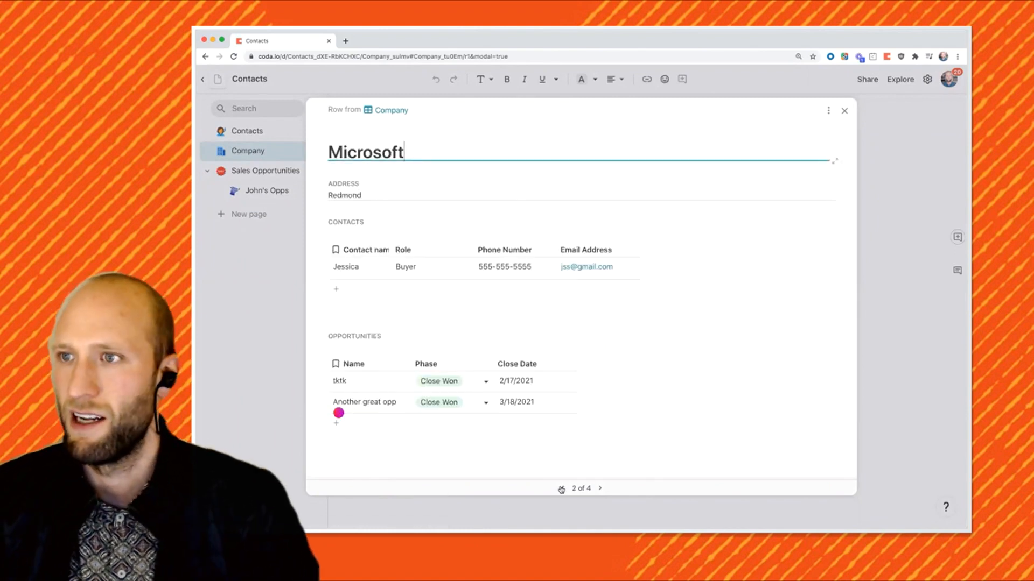
pyautogui.click(562, 488)
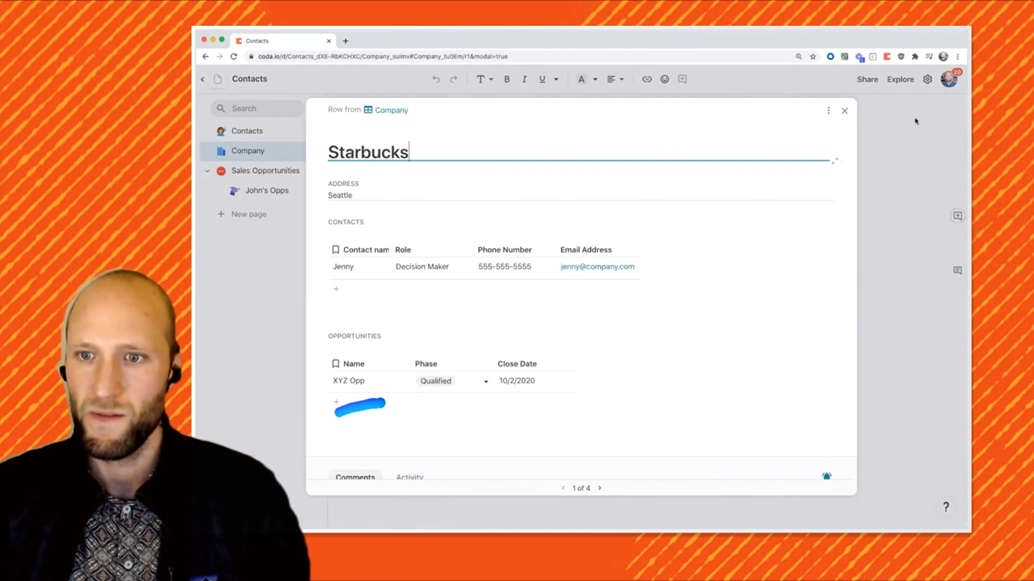
pyautogui.click(843, 110)
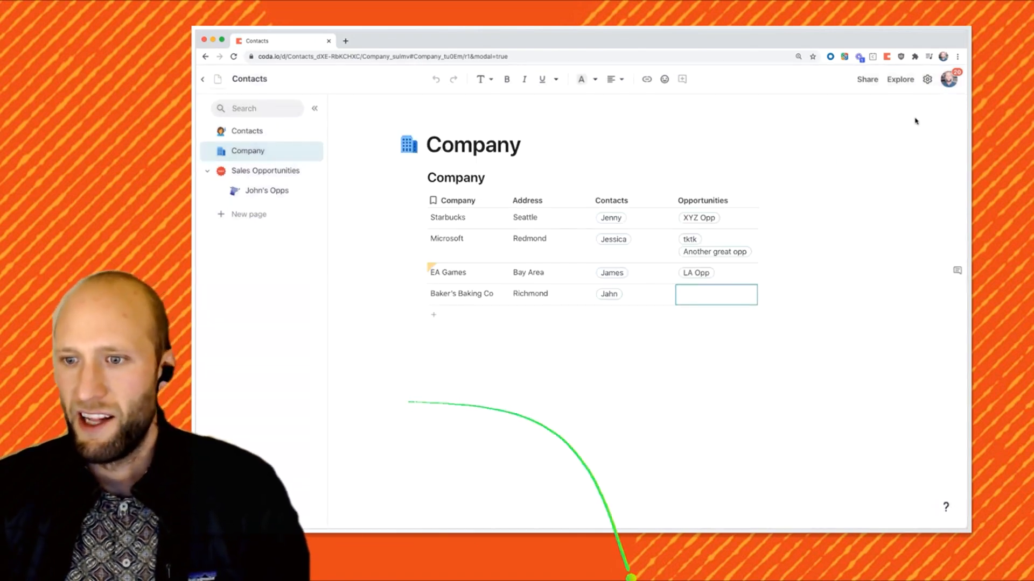
# - Copy the EA logo image from Google Images into the EA Games row
pyautogui.rightClick(791, 257)
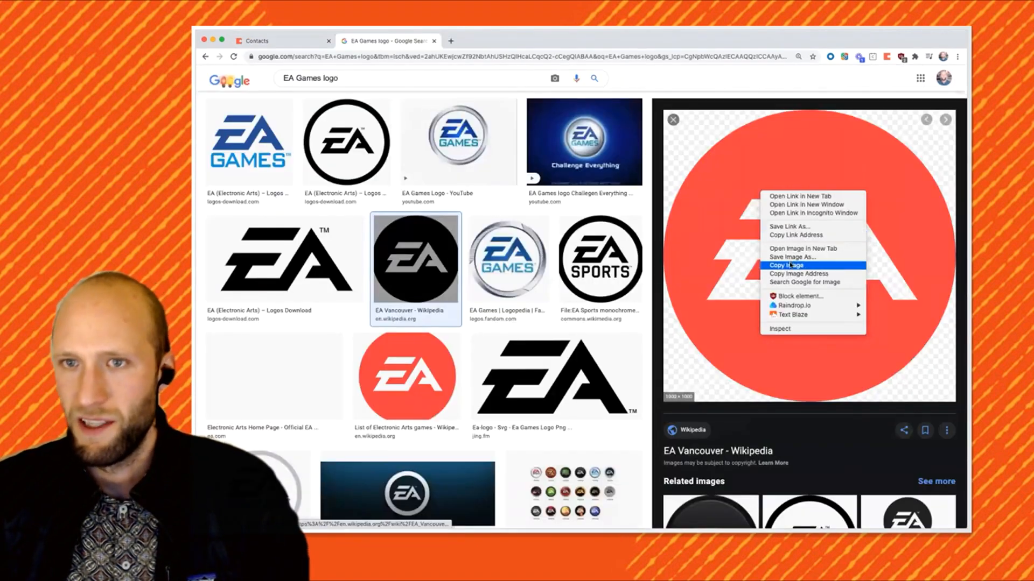
pyautogui.click(282, 41)
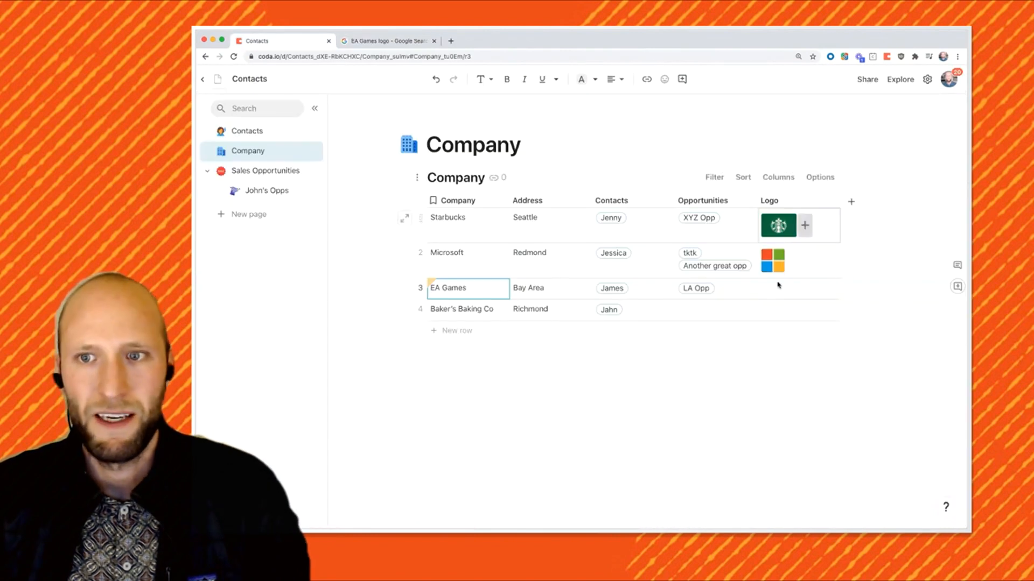
pyautogui.click(778, 295)
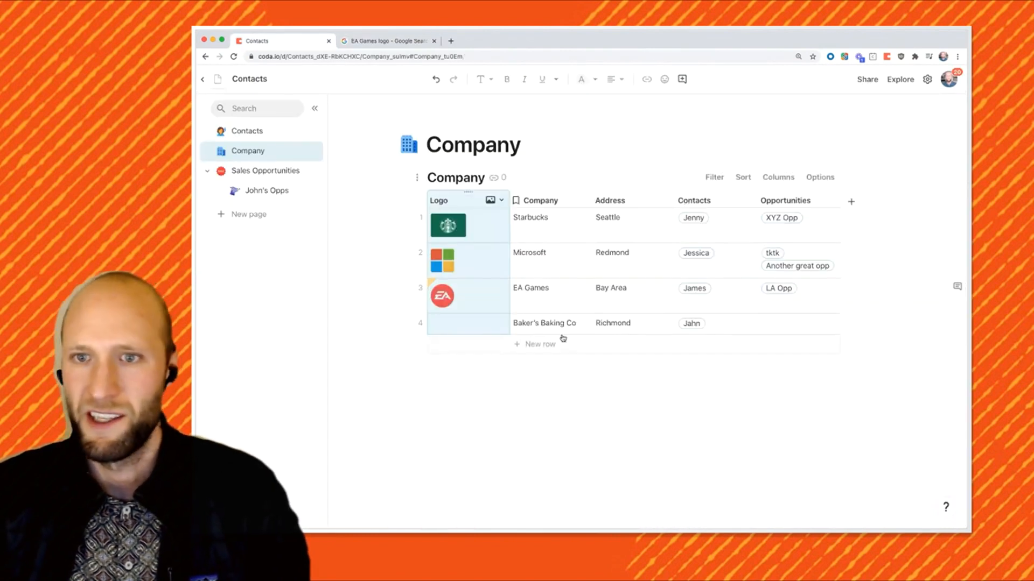
# - Preview the Baker's logo result, then return to Coda to edit the record layout
pyautogui.click(387, 40)
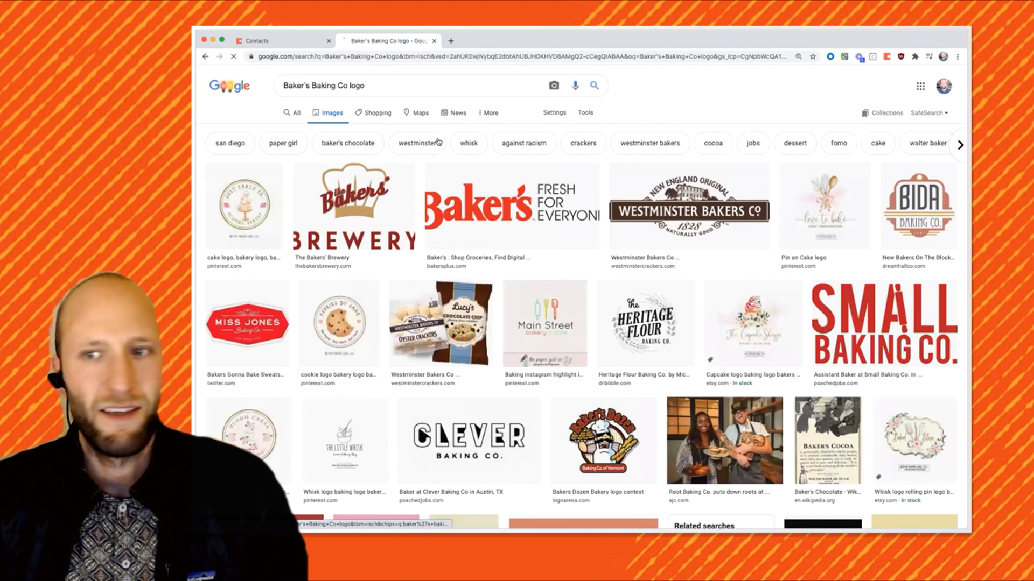
pyautogui.click(510, 206)
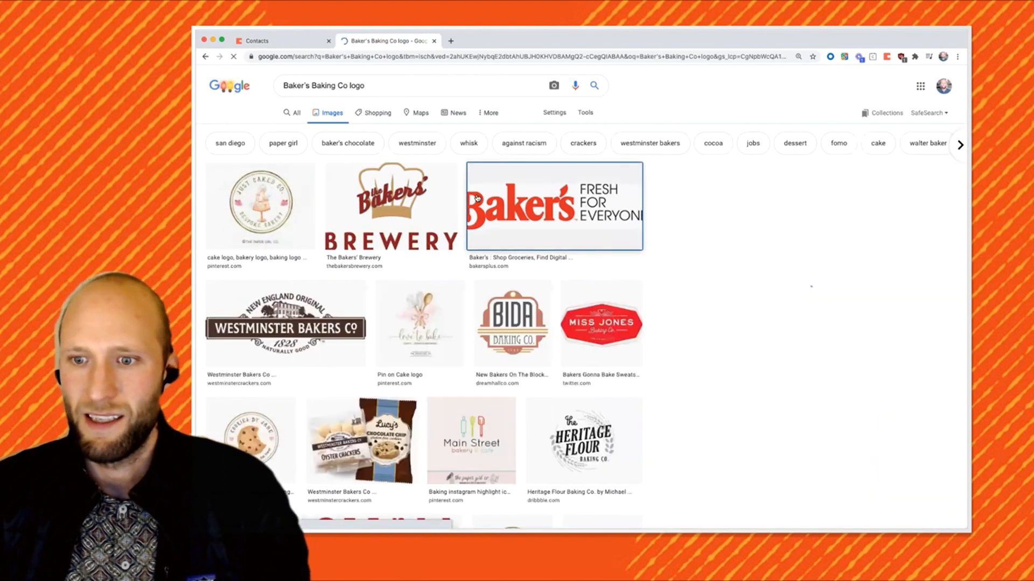
pyautogui.click(554, 205)
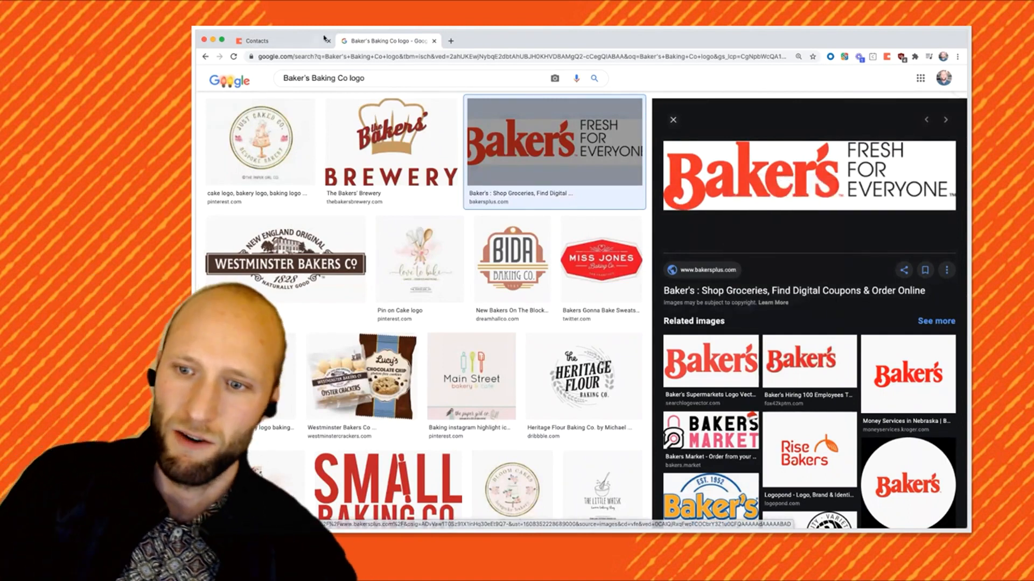
pyautogui.click(264, 41)
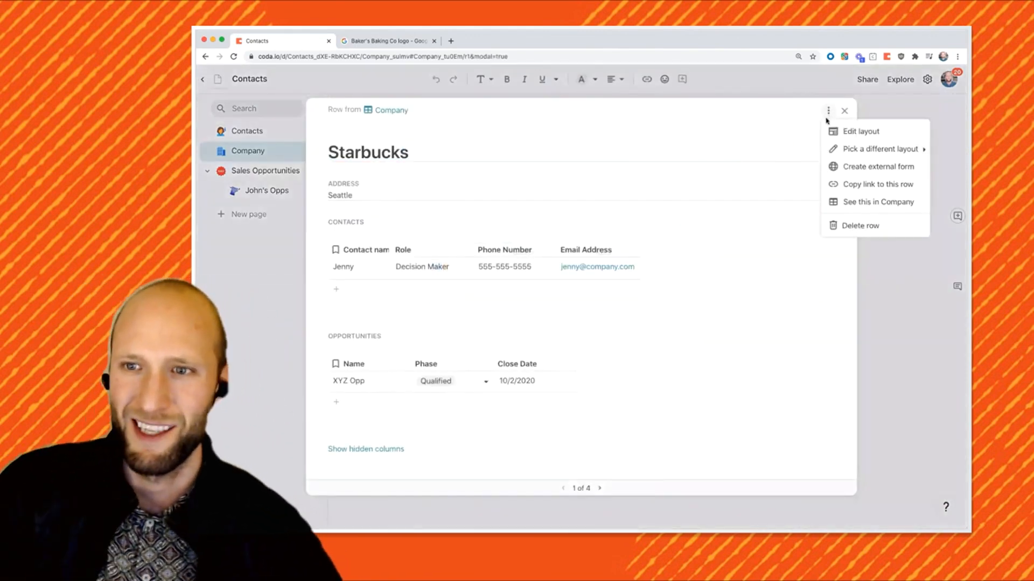
pyautogui.click(860, 130)
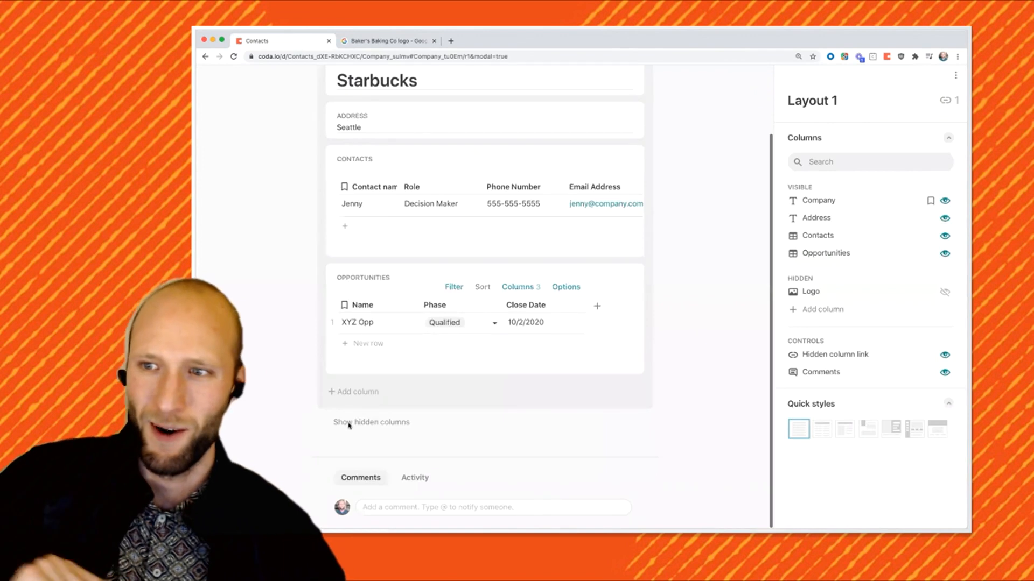